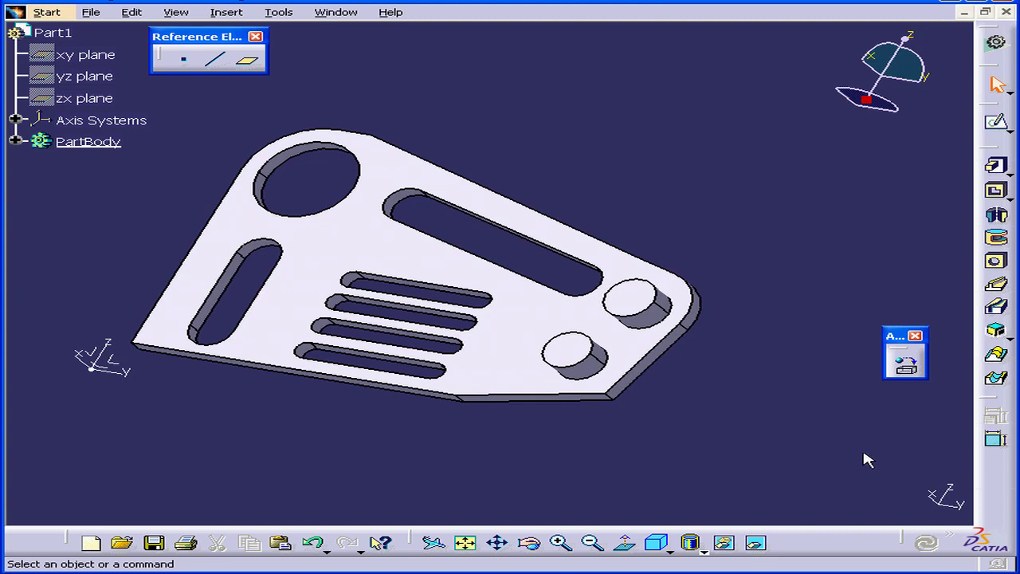
- Select PartBody and show the Measure toolbar beside the plate part
{"action": "left_click", "coordinate": [175, 11]}
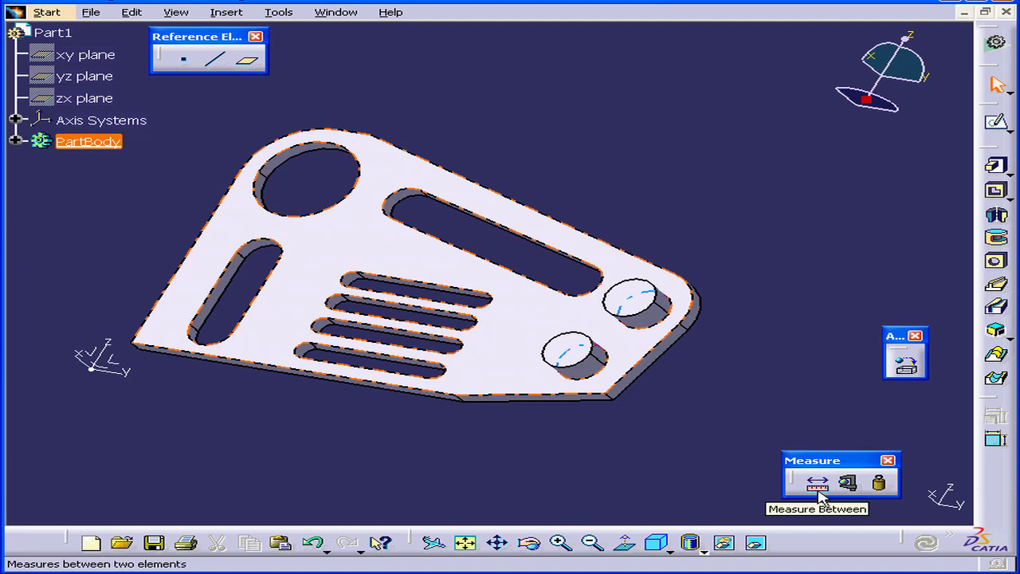
- Measure between the top short slot edges in Any geometry mode, keeping the 6 mm result
{"action": "left_click", "coordinate": [817, 483]}
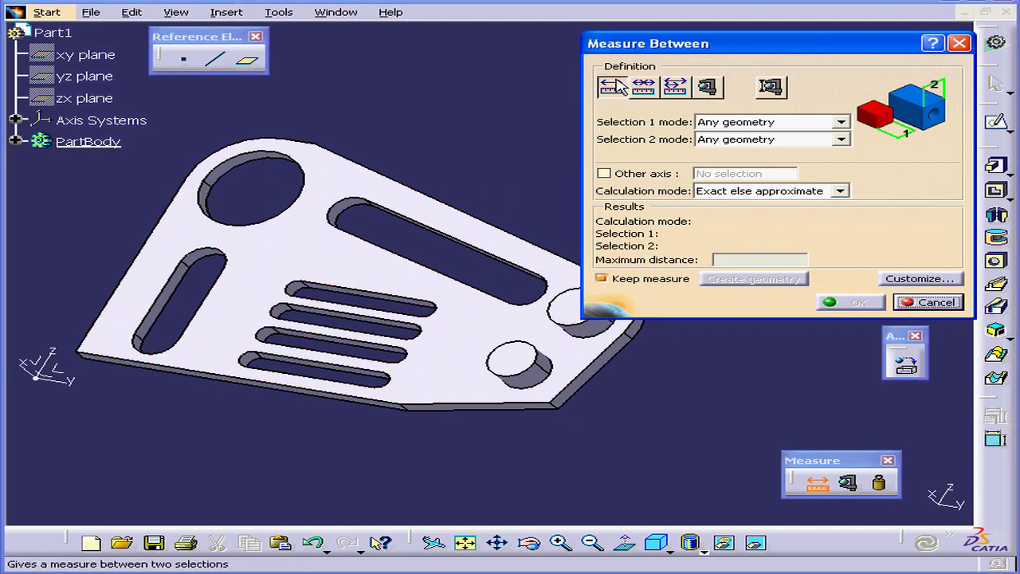
{"action": "mouse_move", "coordinate": [612, 87]}
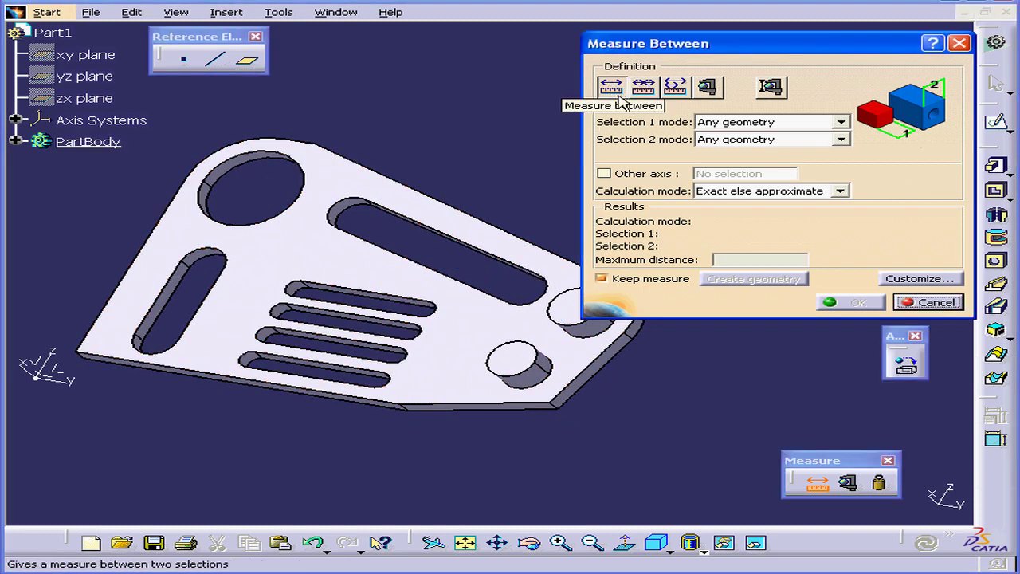
{"action": "mouse_move", "coordinate": [689, 147]}
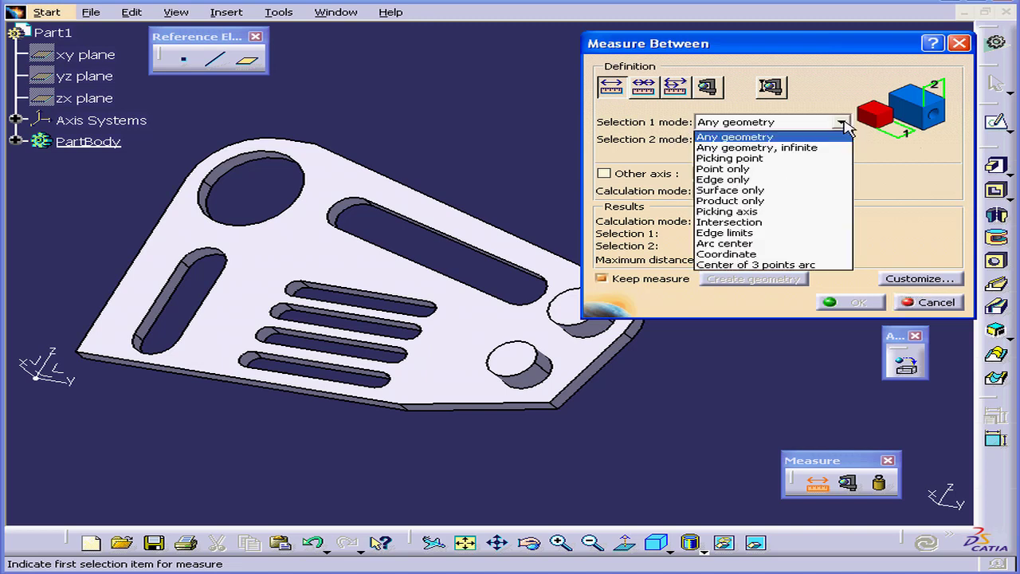
{"action": "mouse_move", "coordinate": [809, 168]}
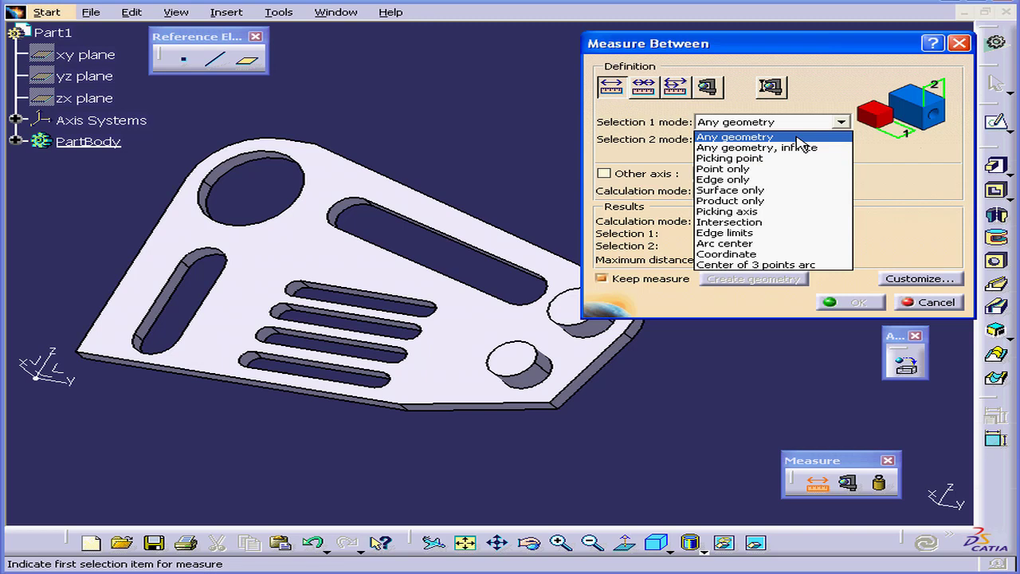
{"action": "left_click", "coordinate": [734, 137]}
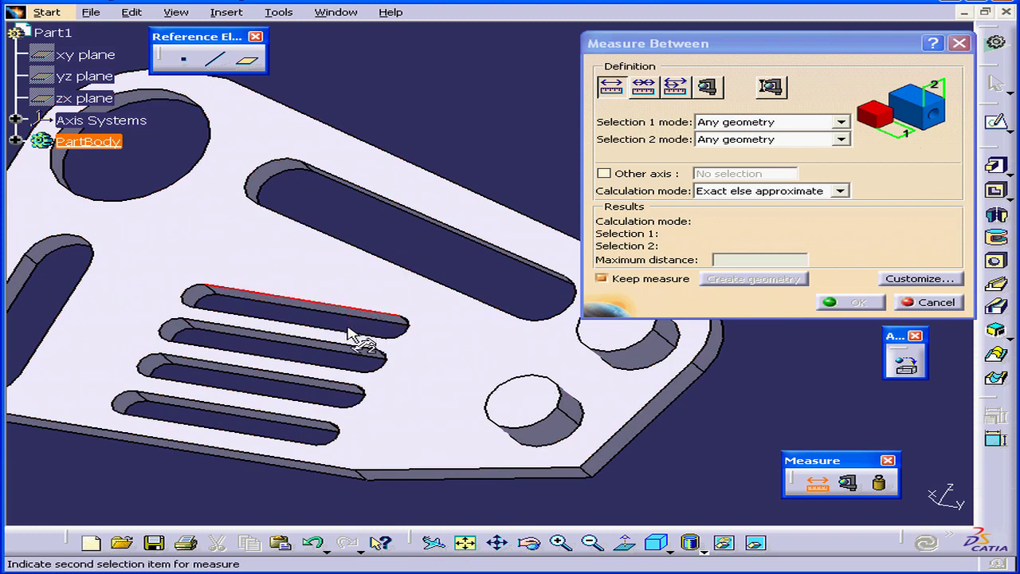
{"action": "left_click", "coordinate": [390, 326]}
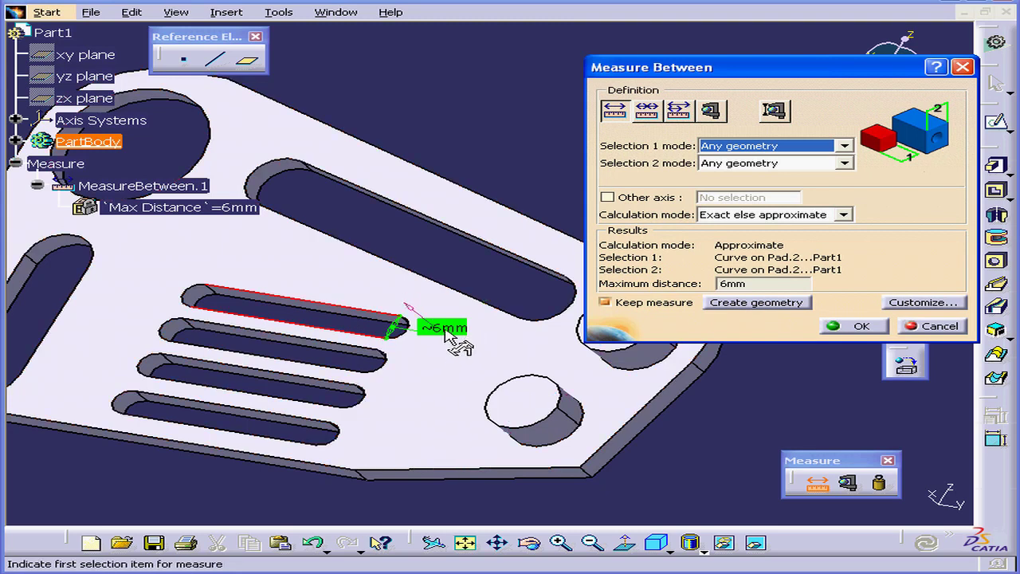
{"action": "mouse_move", "coordinate": [454, 334]}
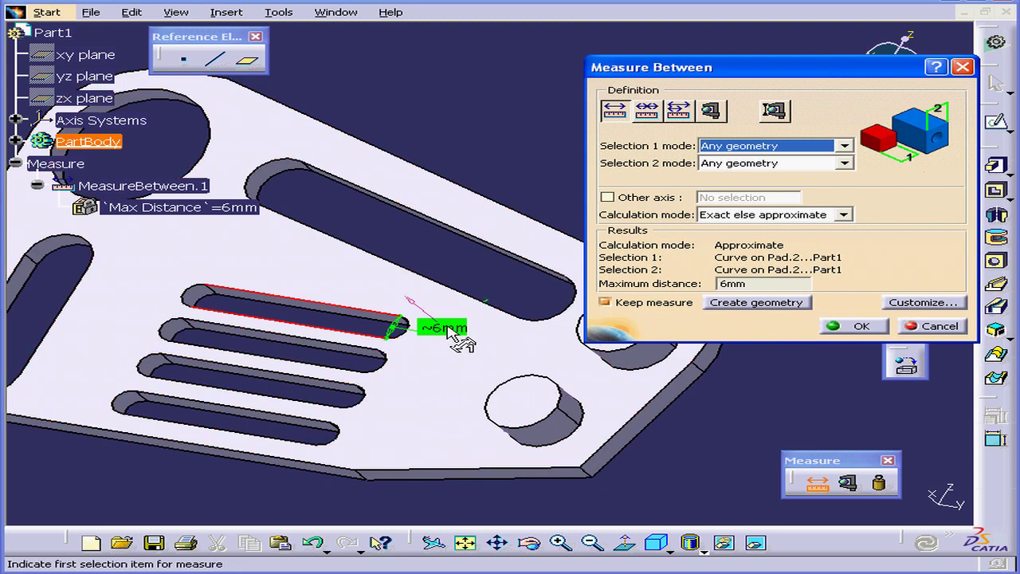
{"action": "mouse_move", "coordinate": [582, 318]}
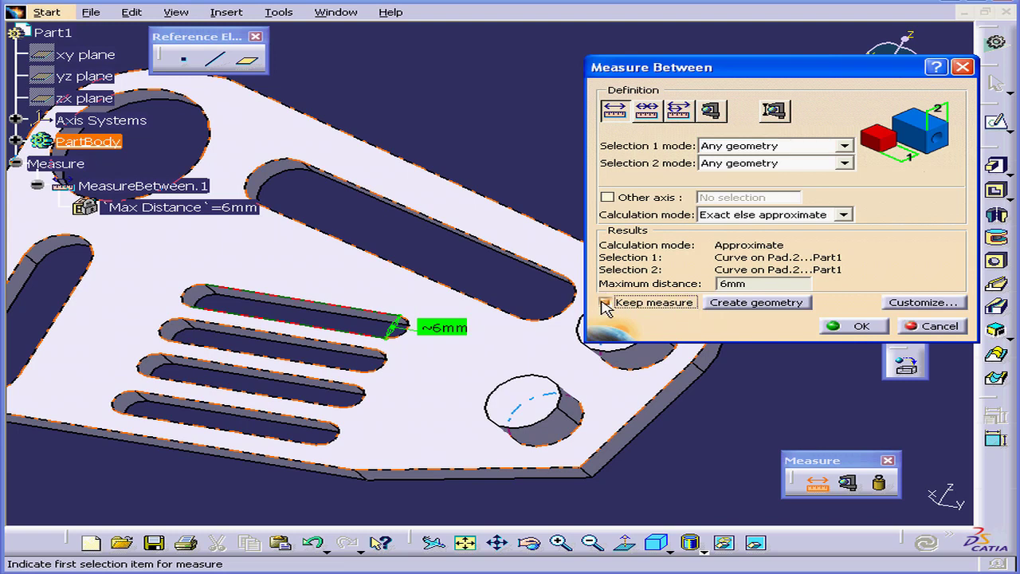
- Re-edit MeasureBetween.1 with the long slot edge as second element, reading 21.507 mm
{"action": "left_click", "coordinate": [861, 326]}
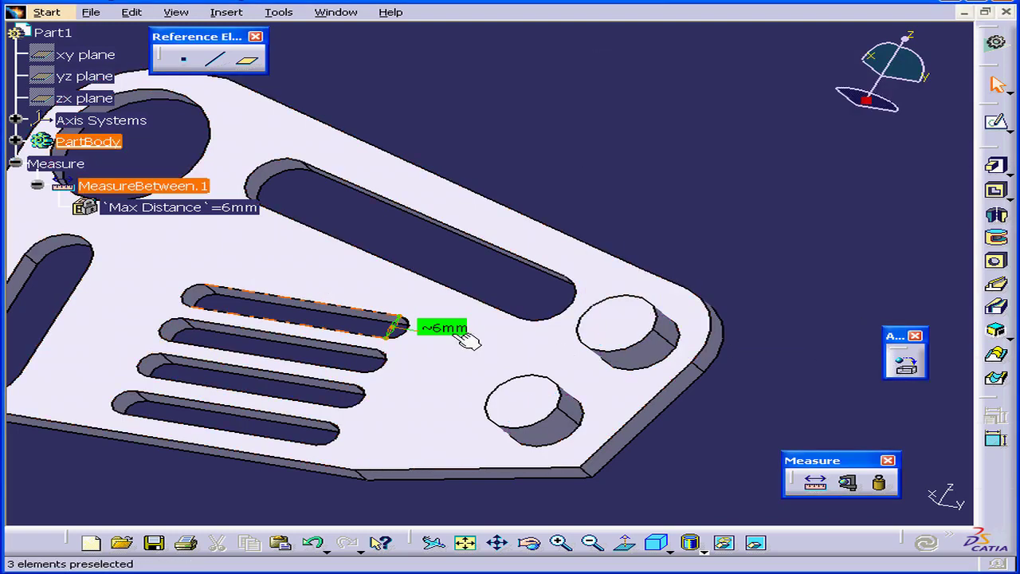
{"action": "mouse_move", "coordinate": [462, 331]}
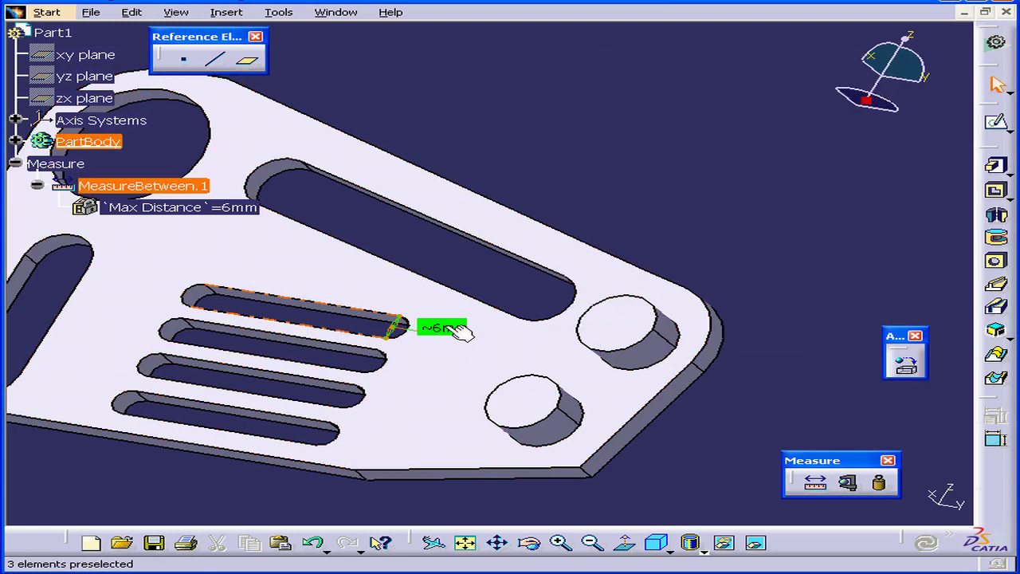
{"action": "mouse_move", "coordinate": [474, 359]}
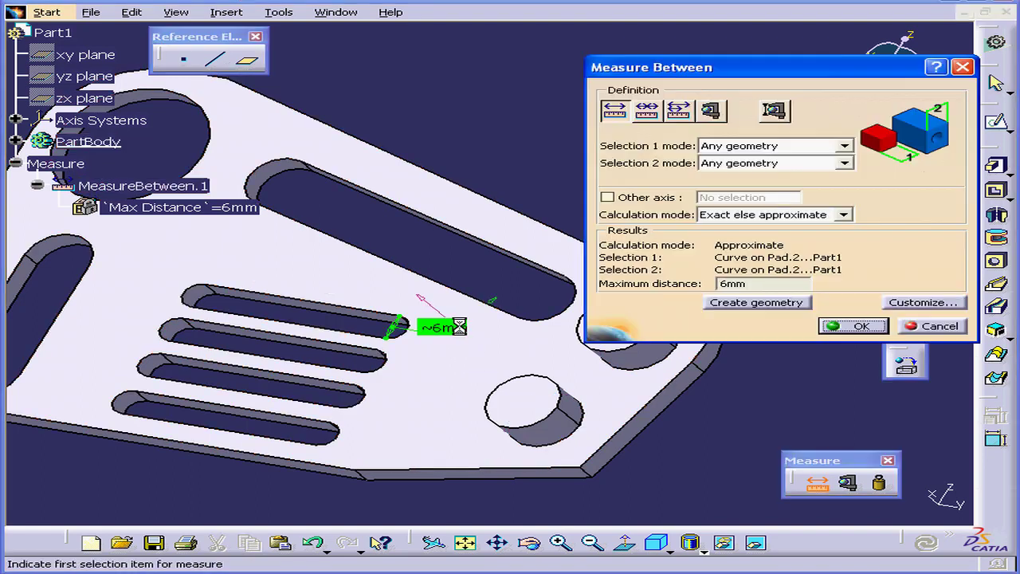
{"action": "left_click", "coordinate": [89, 141]}
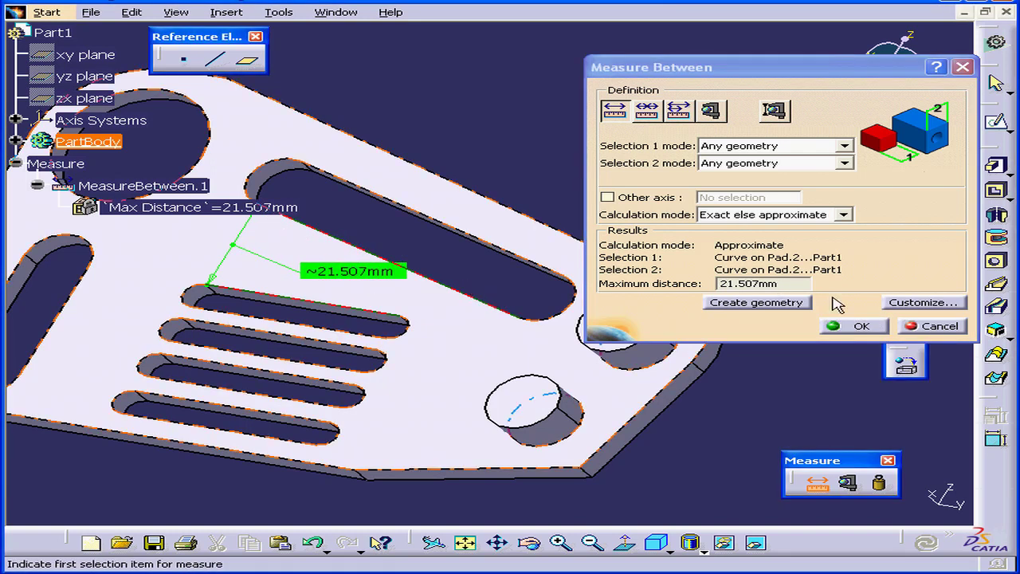
- Review the measurement Customize options without changes, then discard the 21.507 mm measurement
{"action": "left_click", "coordinate": [923, 302]}
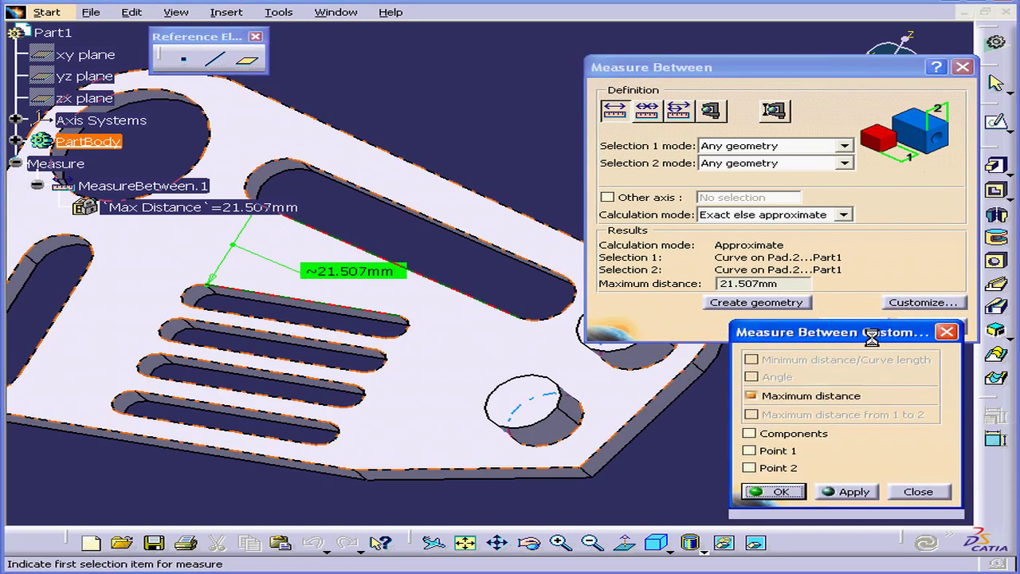
{"action": "left_click_drag", "start_coordinate": [828, 331], "coordinate": [820, 229]}
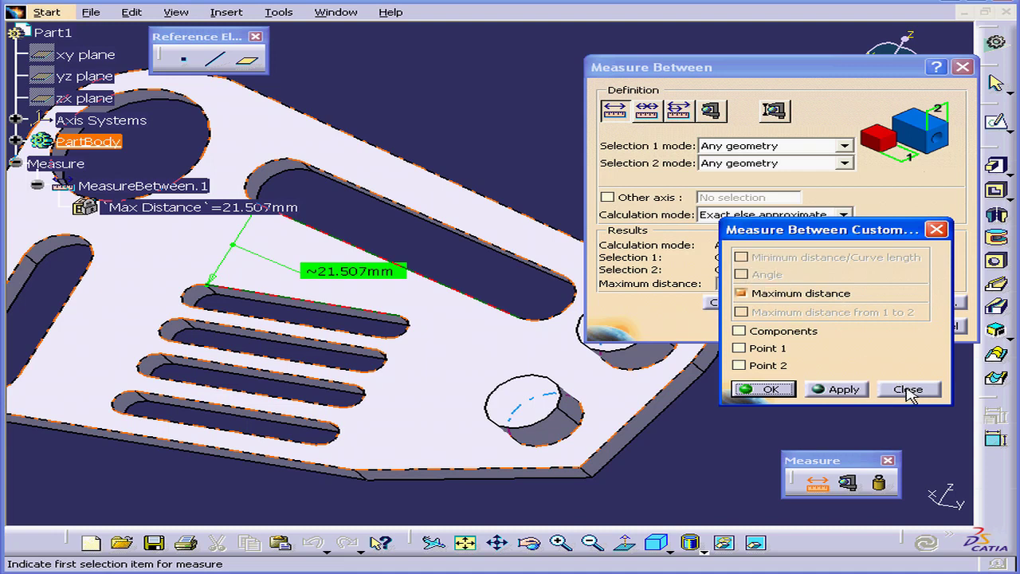
{"action": "left_click", "coordinate": [907, 389]}
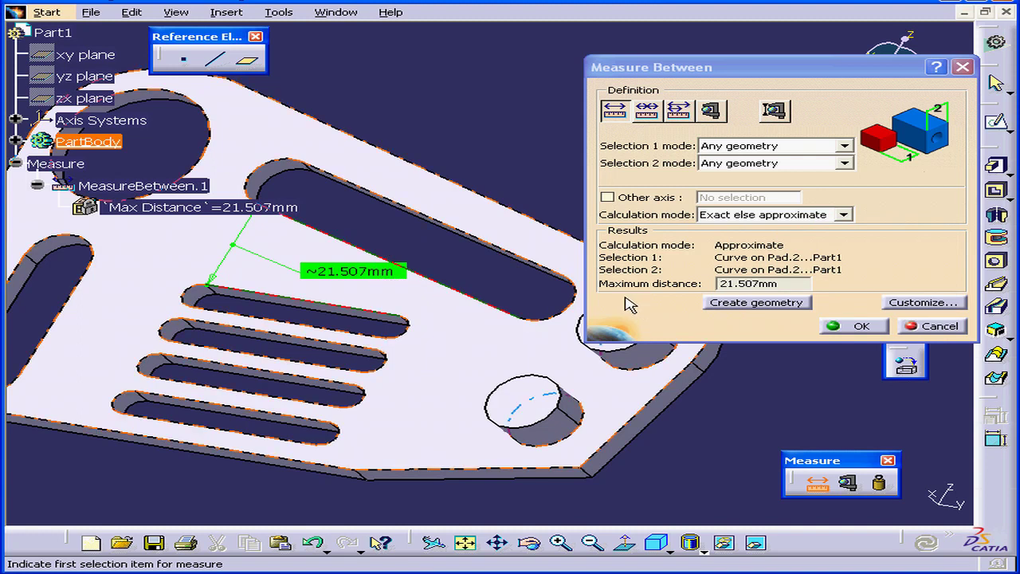
{"action": "mouse_move", "coordinate": [627, 309]}
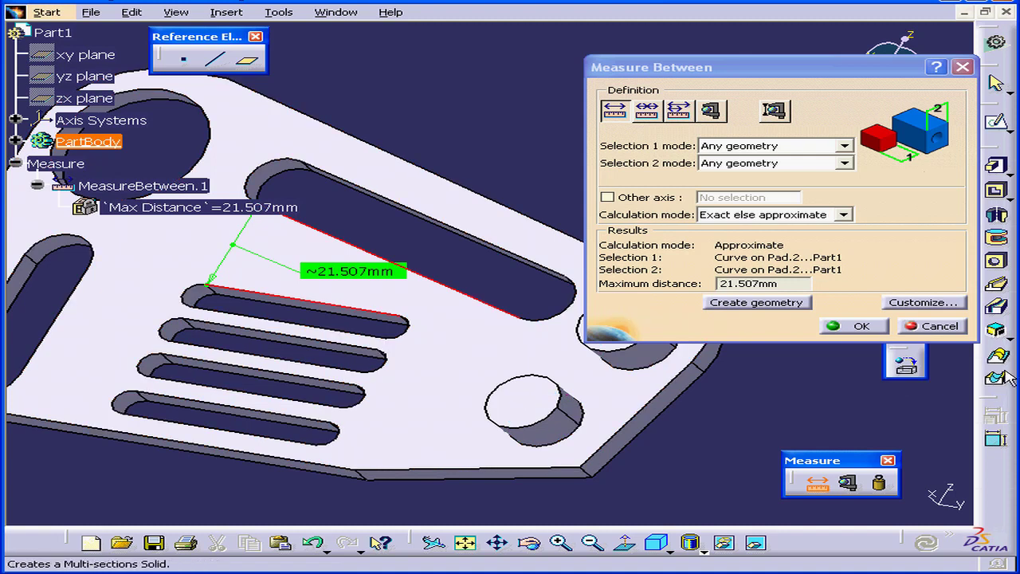
{"action": "left_click", "coordinate": [860, 326]}
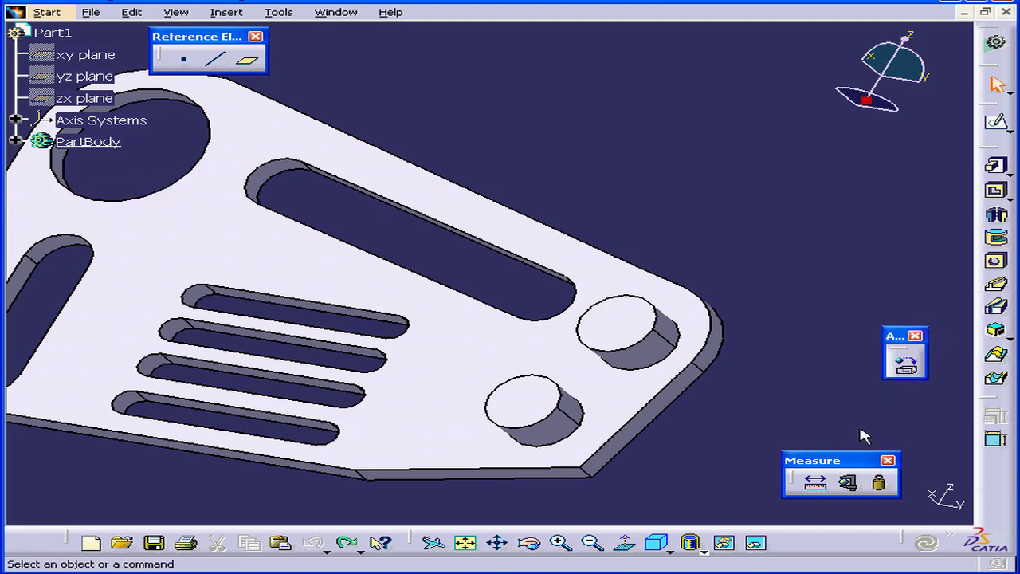
- Customize a new Measure Between for minimum distance and angle, without maximum distance
{"action": "left_click", "coordinate": [814, 482]}
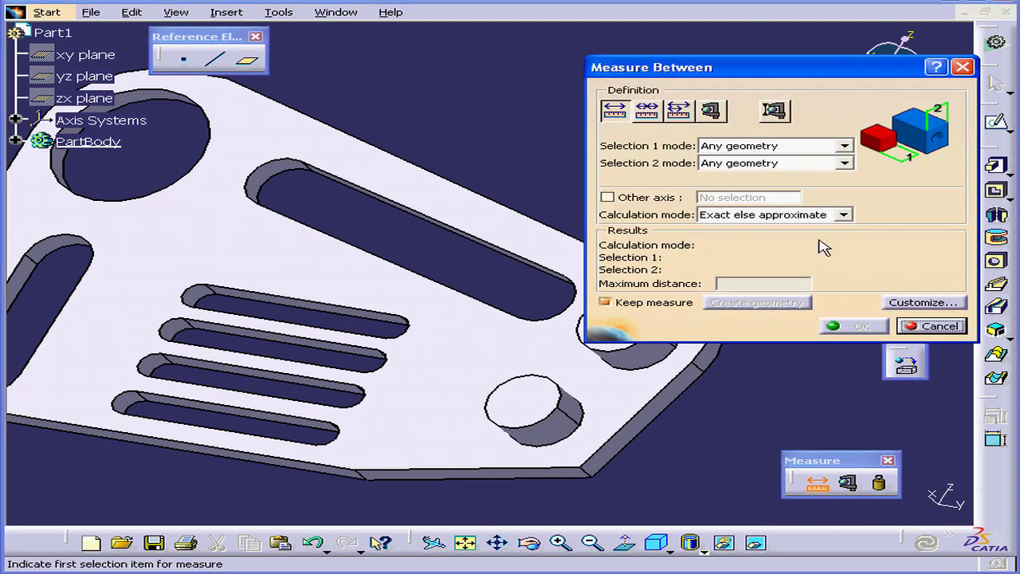
{"action": "left_click", "coordinate": [923, 302]}
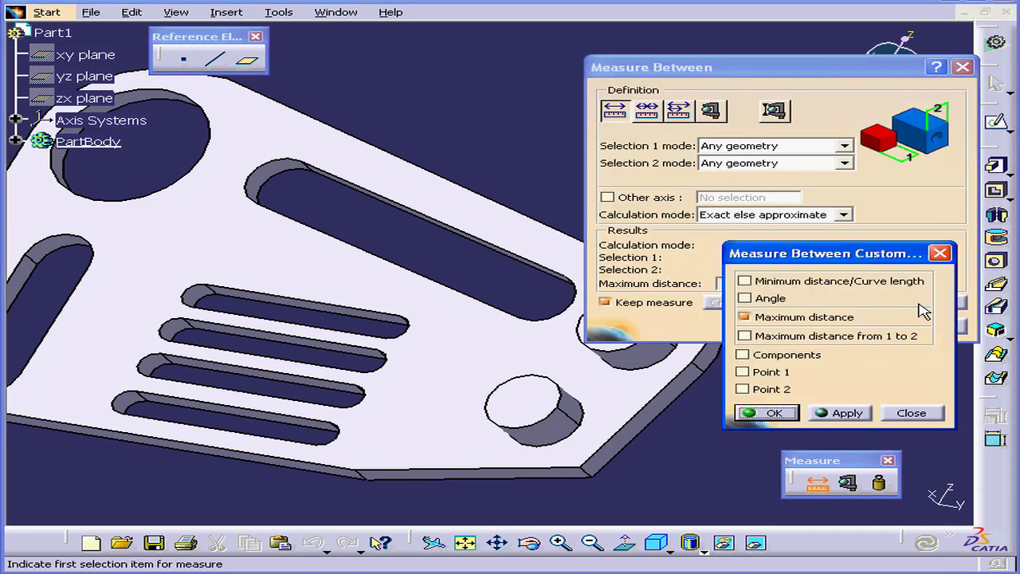
{"action": "left_click_drag", "start_coordinate": [825, 253], "coordinate": [823, 230]}
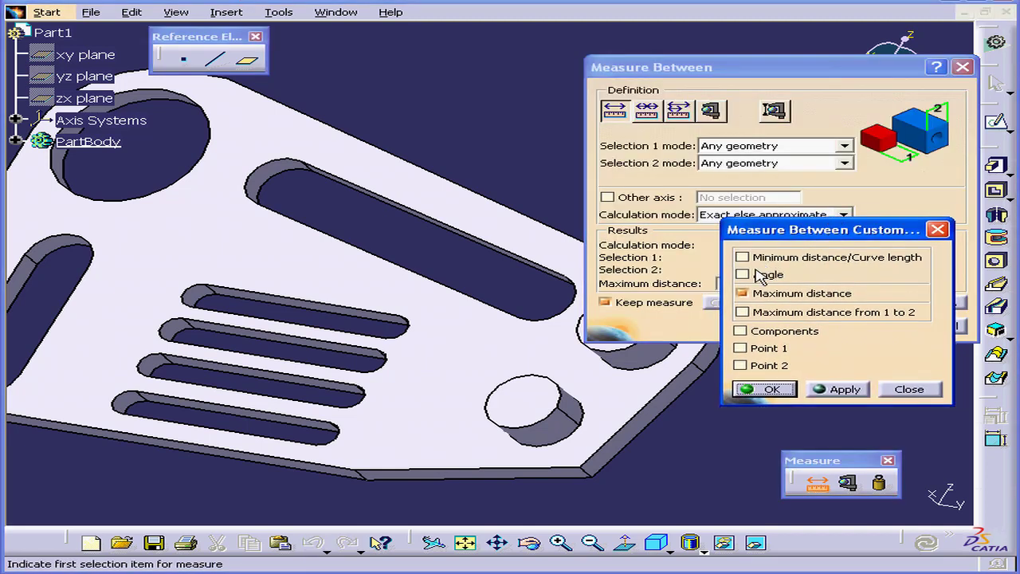
{"action": "mouse_move", "coordinate": [753, 261]}
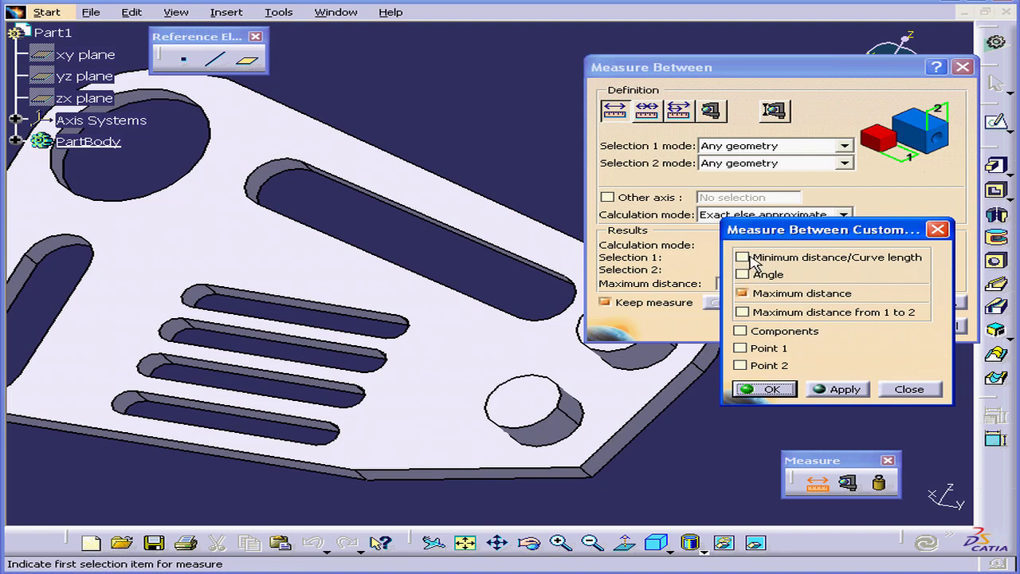
{"action": "mouse_move", "coordinate": [754, 279]}
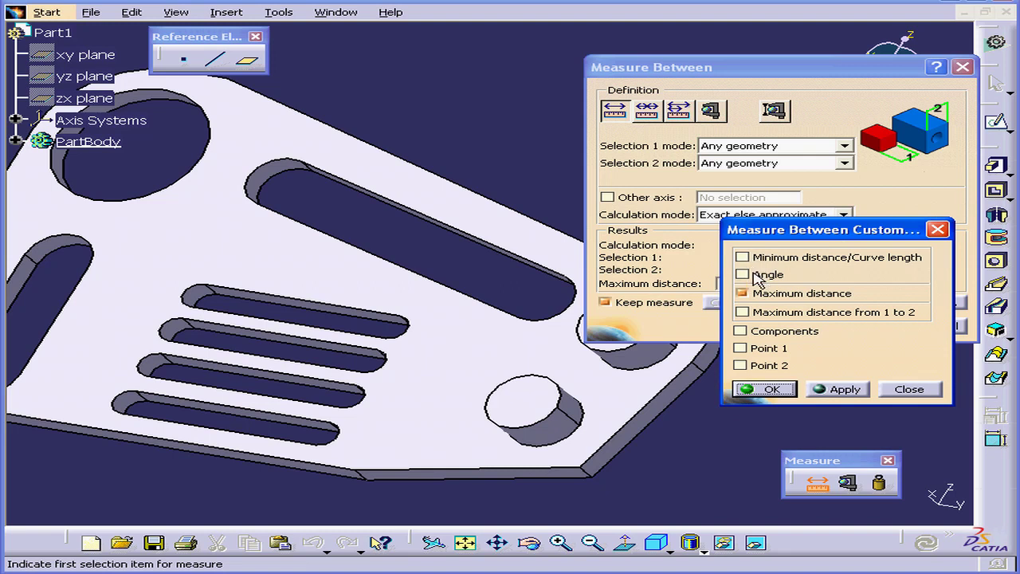
{"action": "mouse_move", "coordinate": [743, 257]}
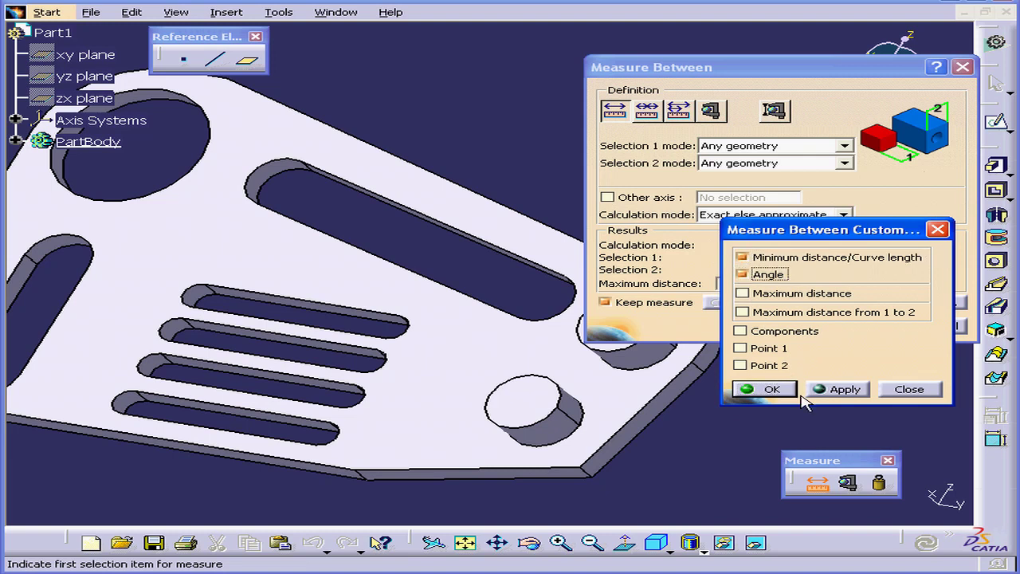
{"action": "left_click", "coordinate": [770, 389]}
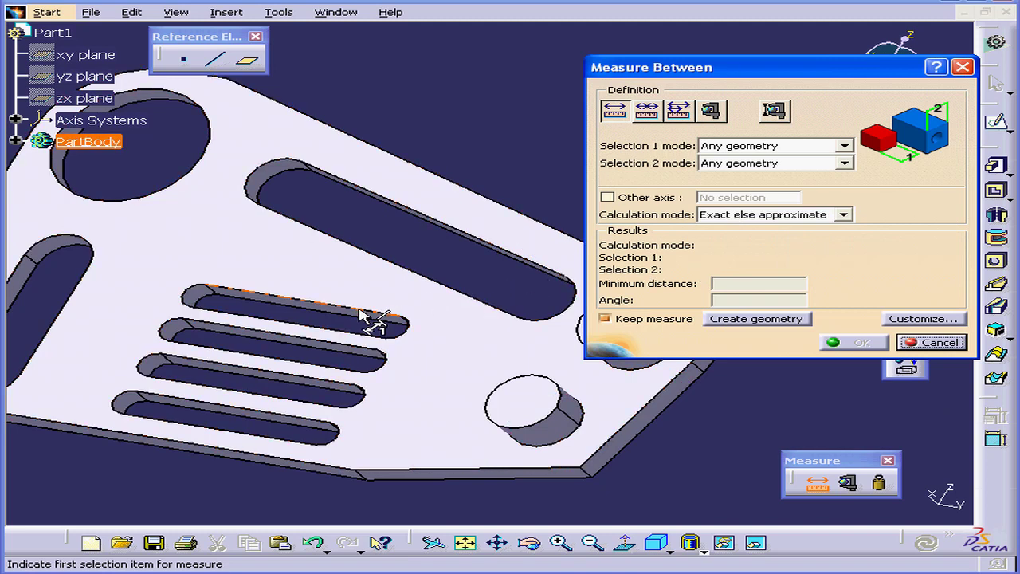
{"action": "mouse_move", "coordinate": [418, 276]}
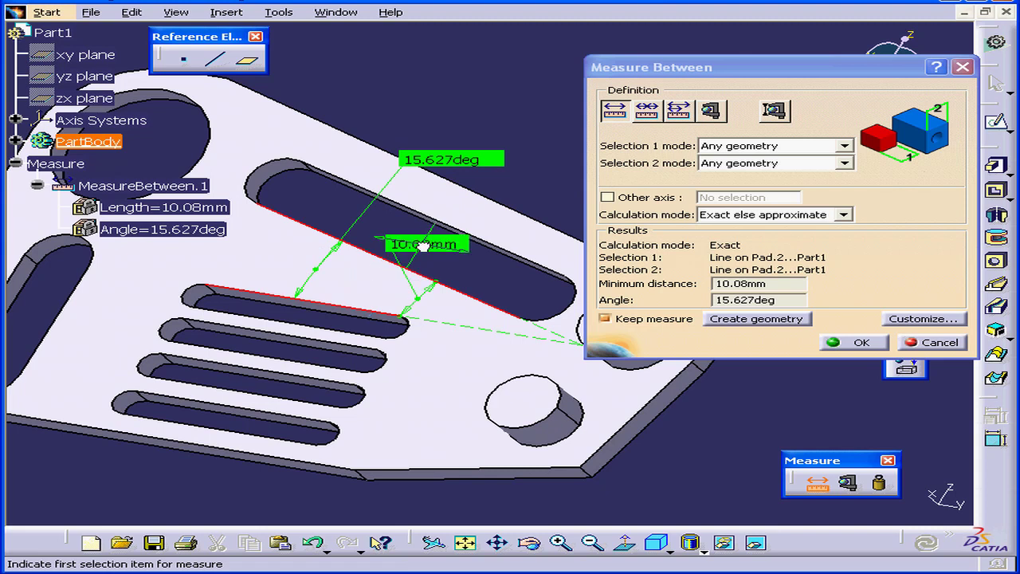
{"action": "mouse_move", "coordinate": [446, 251]}
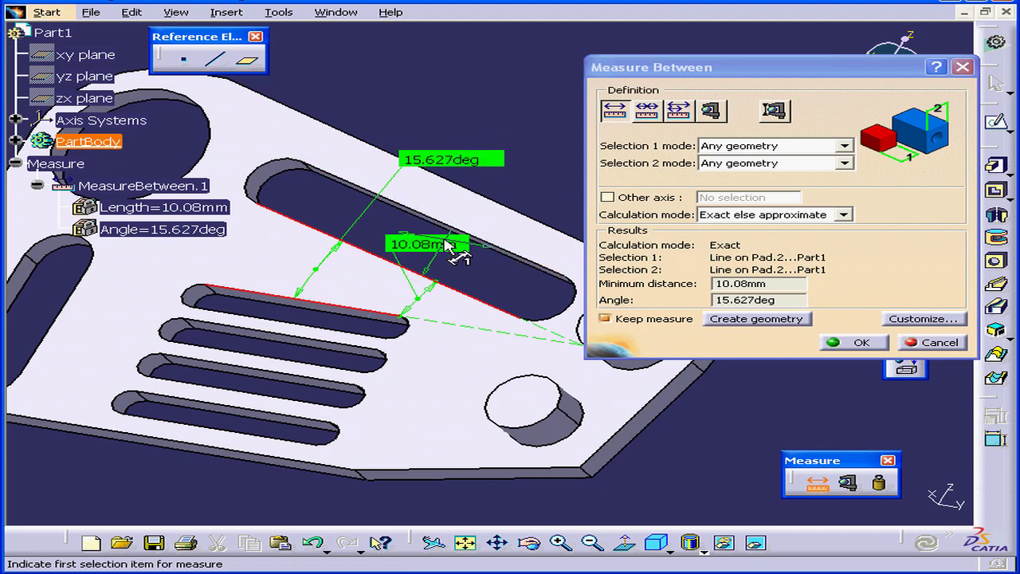
{"action": "mouse_move", "coordinate": [450, 251]}
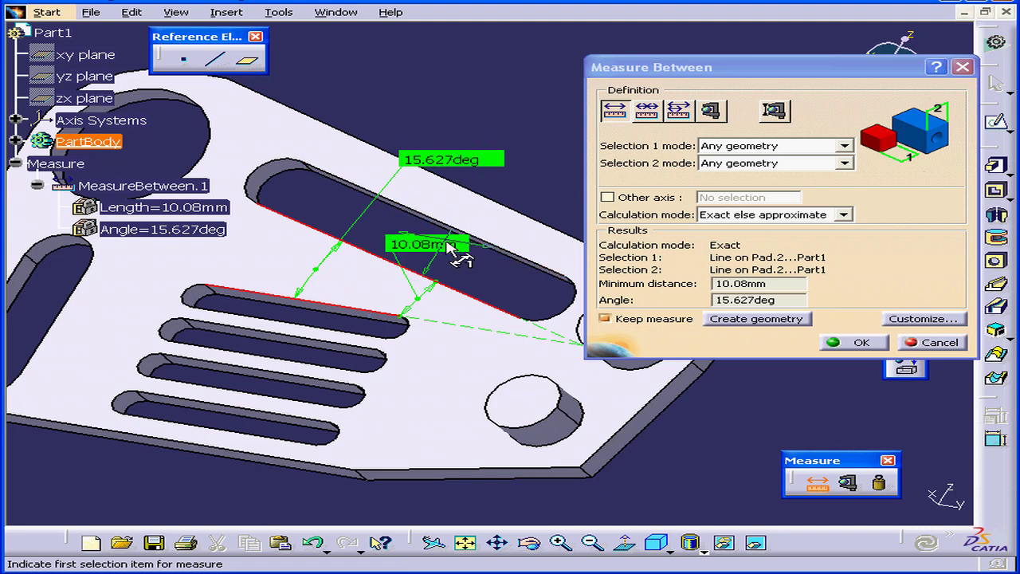
- Cancel the 10.08 mm, 15.627° measurement between the slot edges
{"action": "left_click", "coordinate": [940, 342]}
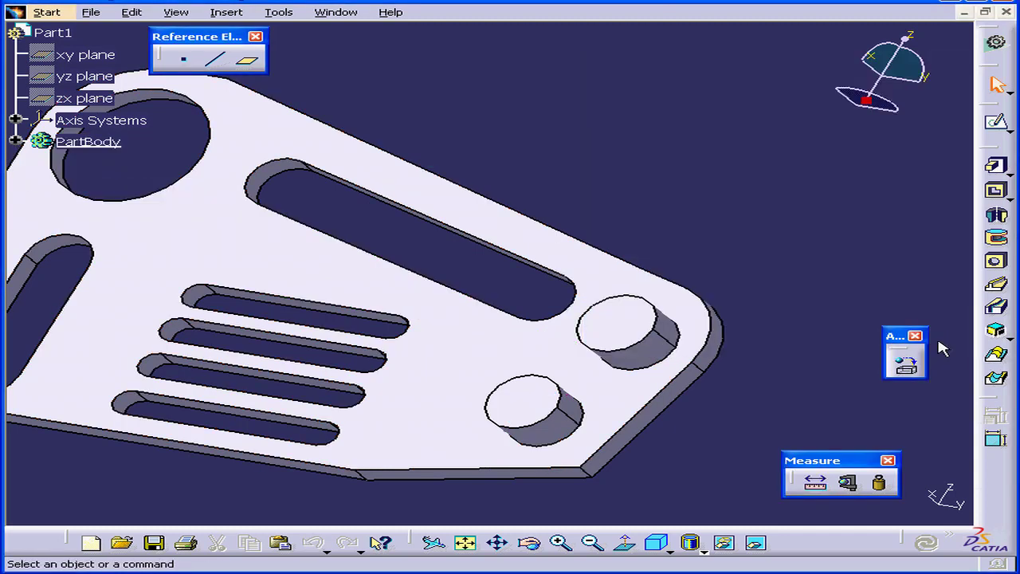
{"action": "mouse_move", "coordinate": [815, 482]}
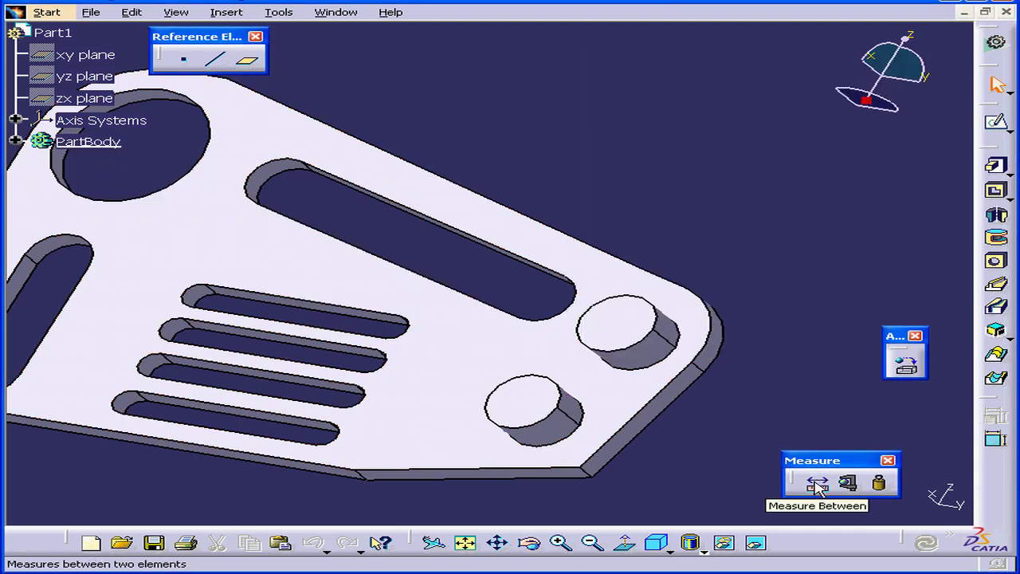
- Chain-measure successive slot edges (6 mm, 4.052 mm), then cancel the measurements
{"action": "left_click", "coordinate": [816, 483]}
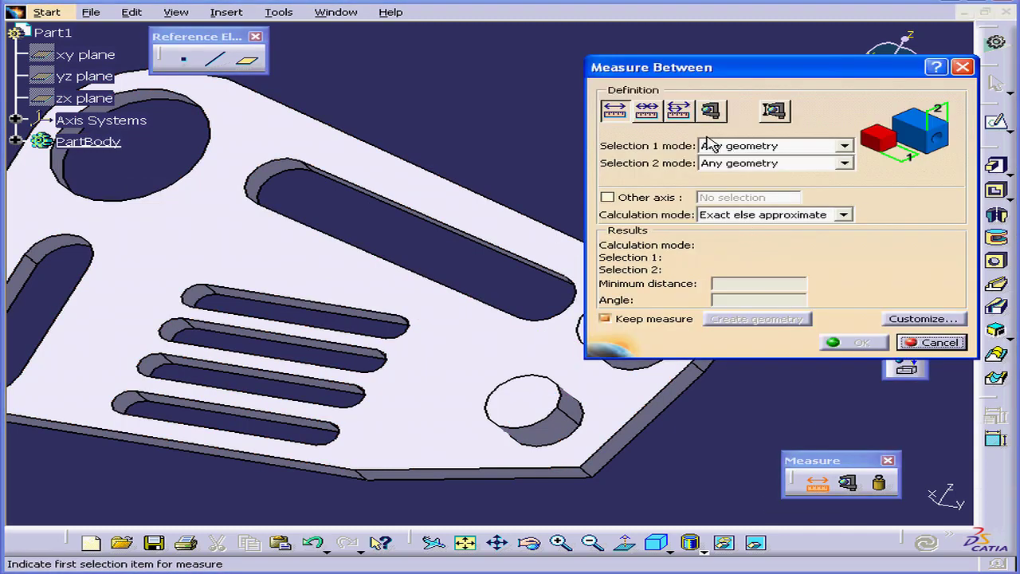
{"action": "mouse_move", "coordinate": [647, 111]}
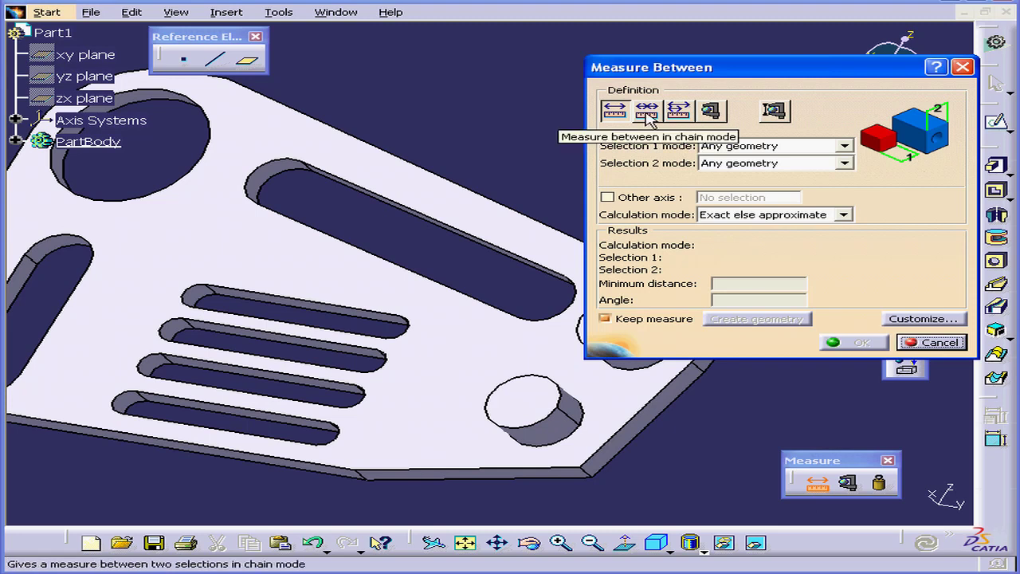
{"action": "left_click", "coordinate": [646, 110]}
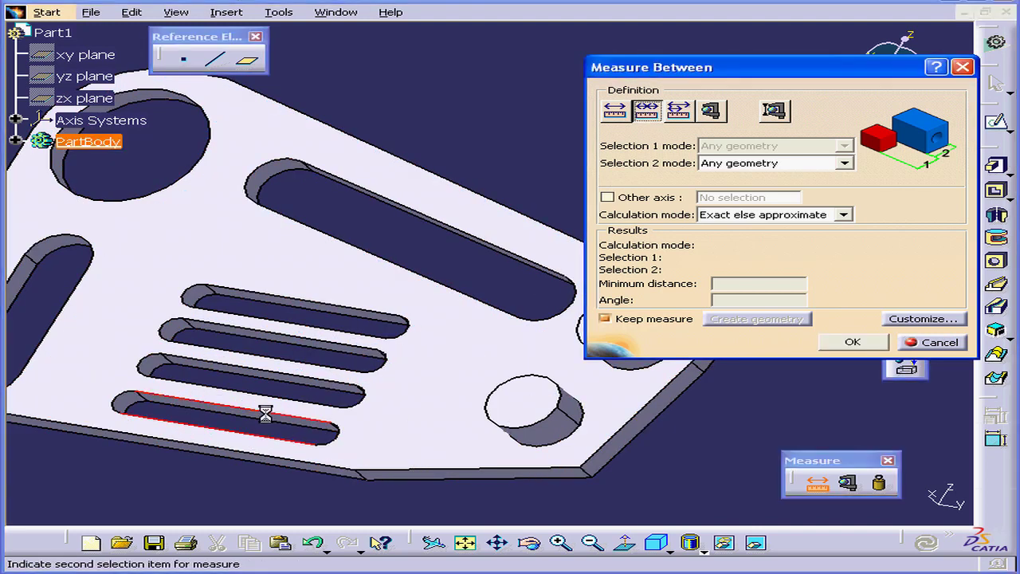
{"action": "left_click", "coordinate": [283, 402]}
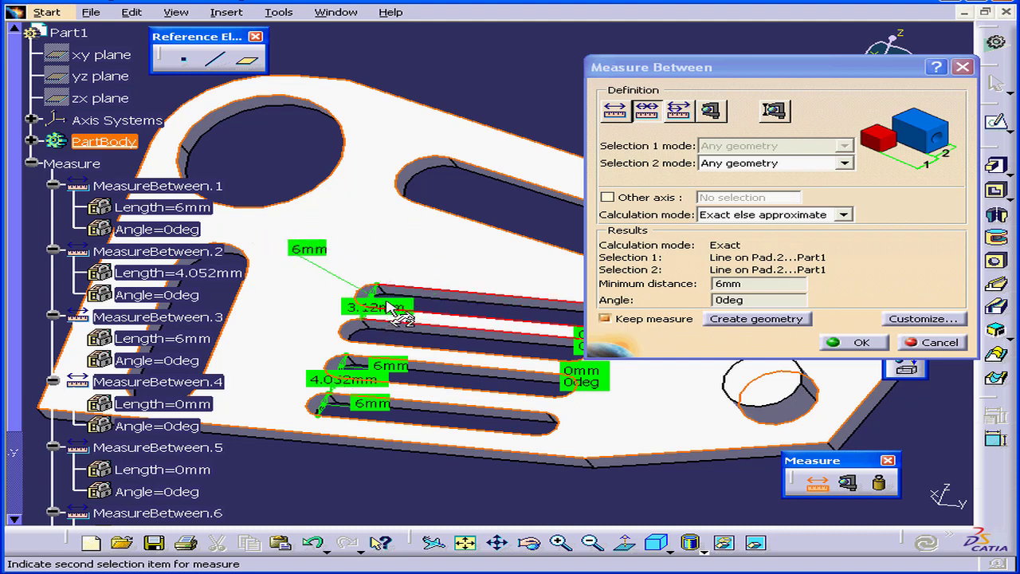
{"action": "mouse_move", "coordinate": [363, 319]}
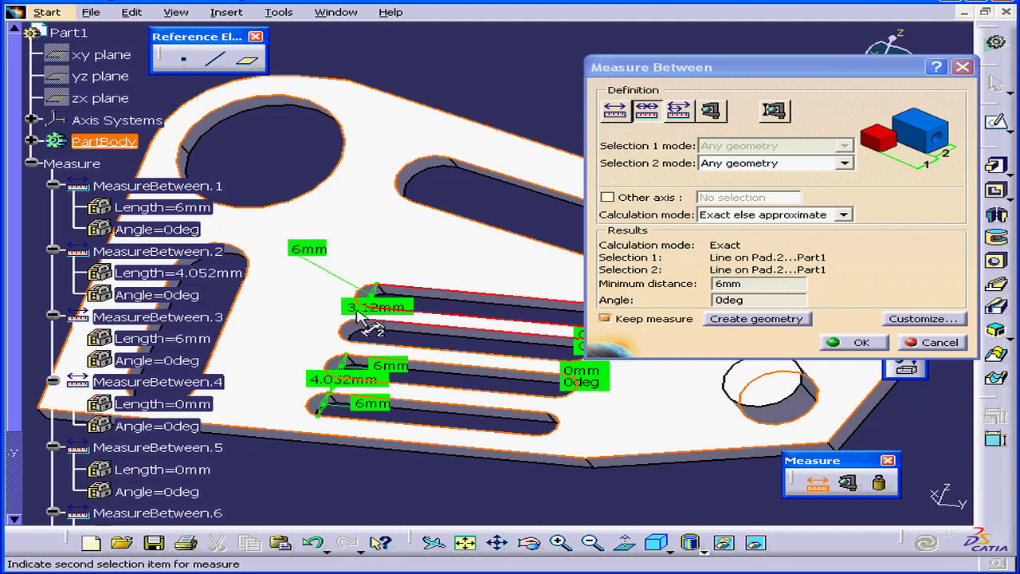
{"action": "mouse_move", "coordinate": [665, 319]}
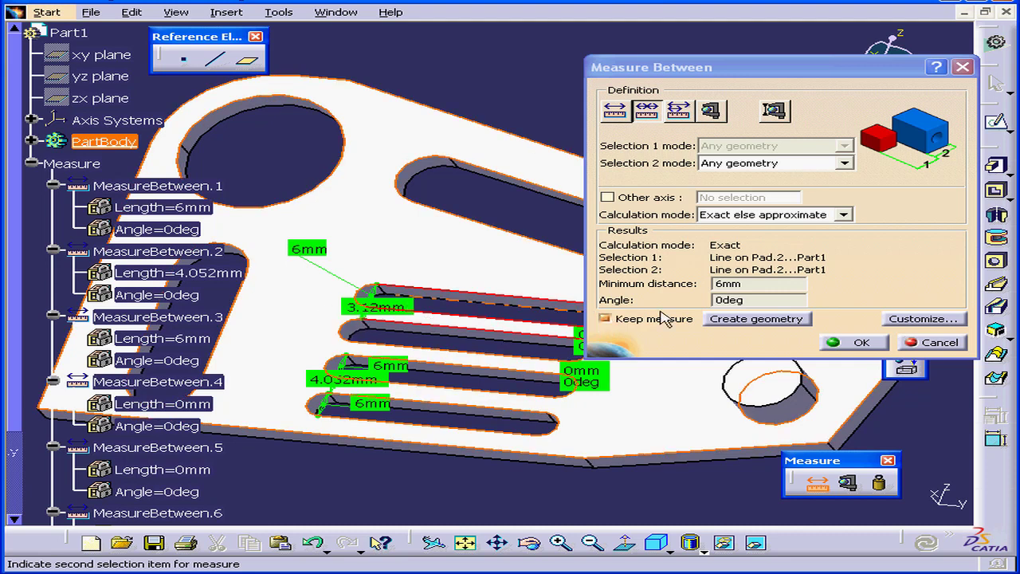
{"action": "left_click", "coordinate": [940, 342]}
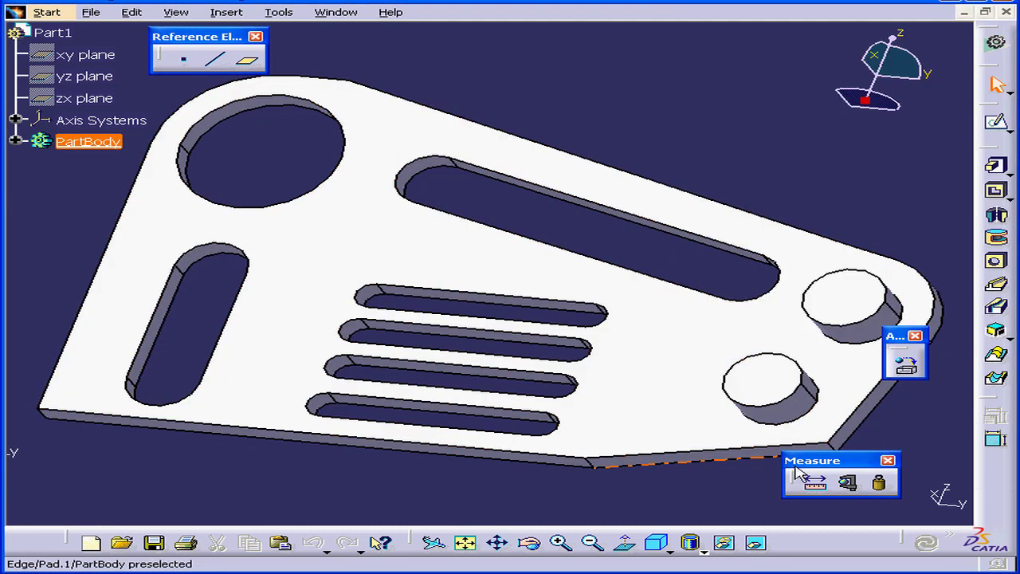
- Fan-measure from the bottom plate edge to the slot edges (4.574, 14.626, 20.626, 30.05, 39.17 mm)
{"action": "left_click", "coordinate": [814, 482]}
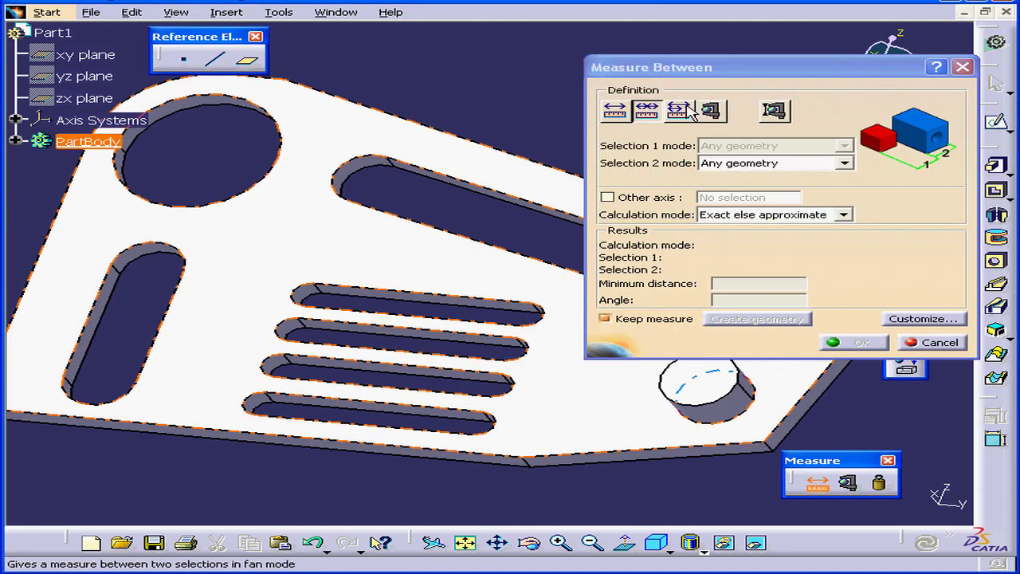
{"action": "mouse_move", "coordinate": [681, 110]}
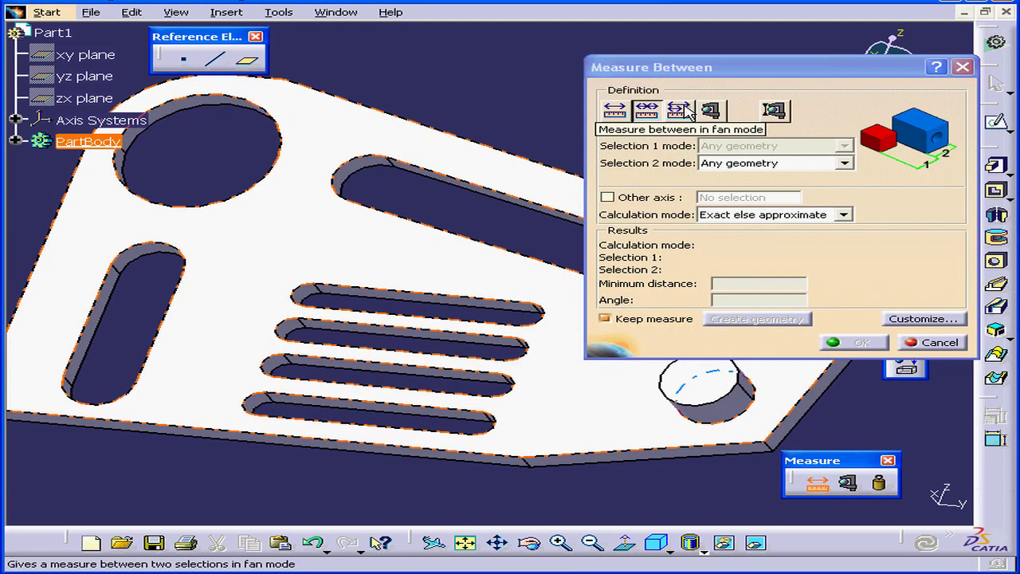
{"action": "left_click", "coordinate": [678, 110]}
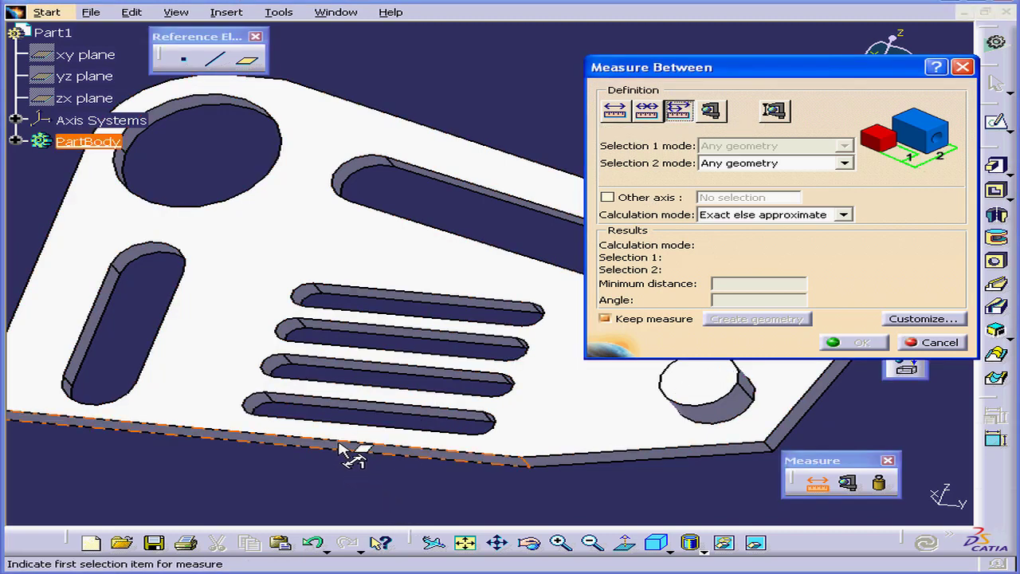
{"action": "left_click", "coordinate": [343, 450]}
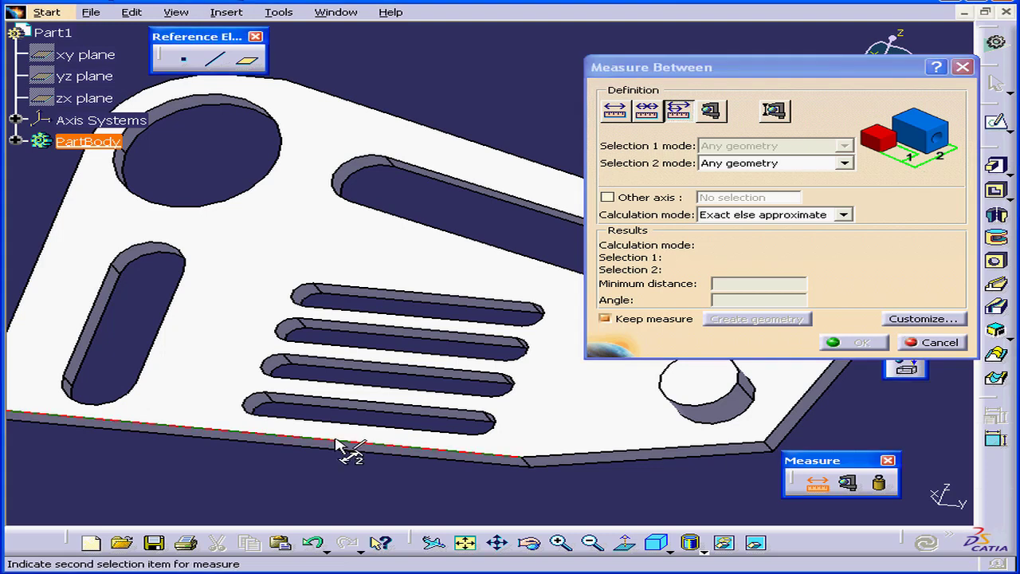
{"action": "left_click", "coordinate": [351, 443]}
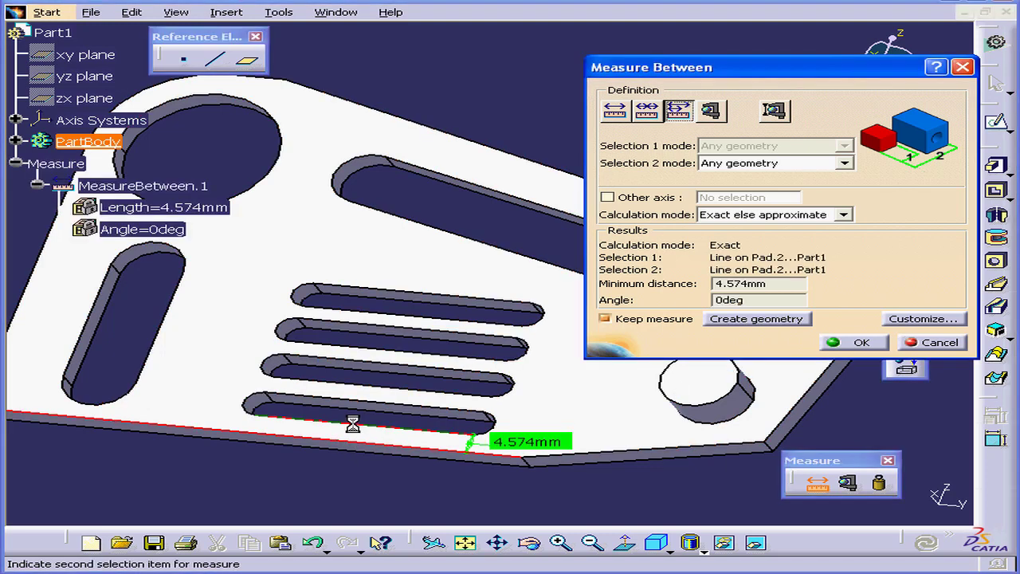
{"action": "mouse_move", "coordinate": [470, 406]}
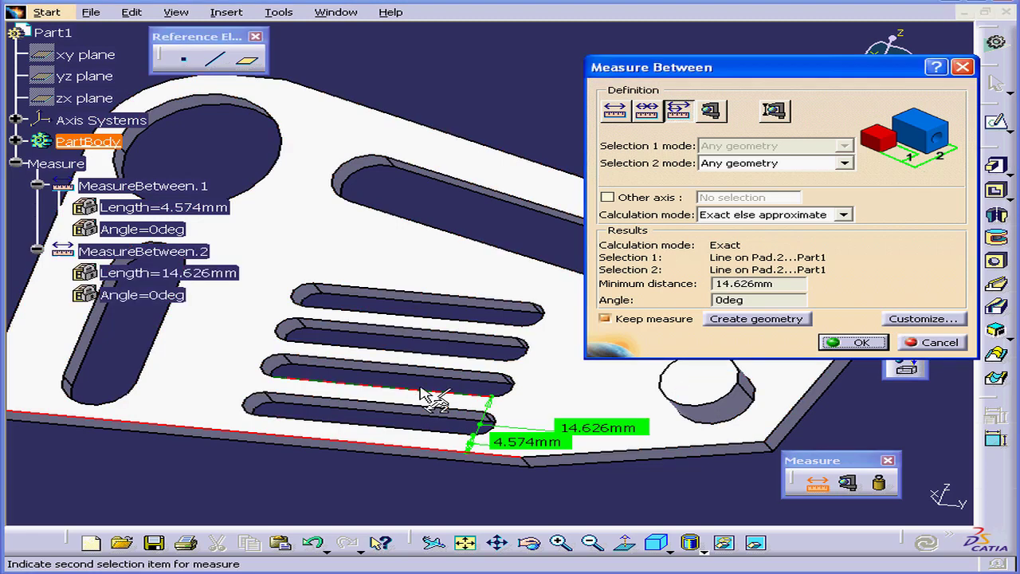
{"action": "left_click", "coordinate": [479, 343]}
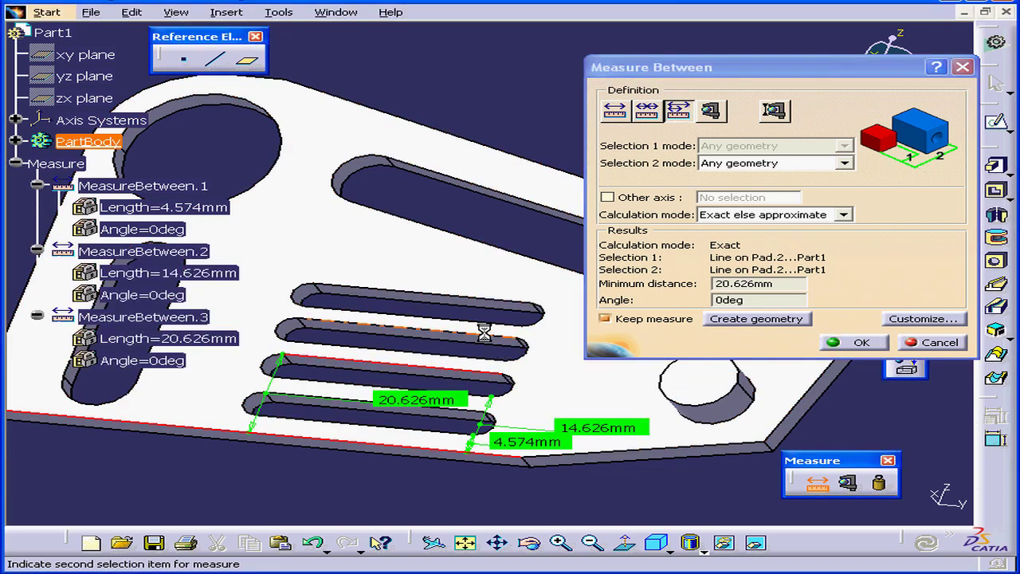
{"action": "left_click", "coordinate": [415, 292]}
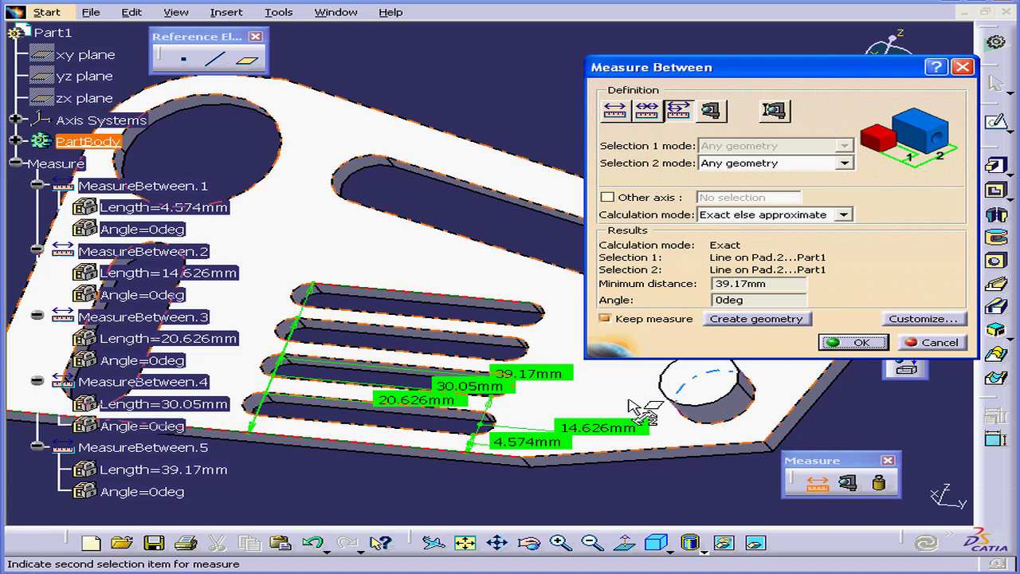
{"action": "left_click", "coordinate": [853, 342]}
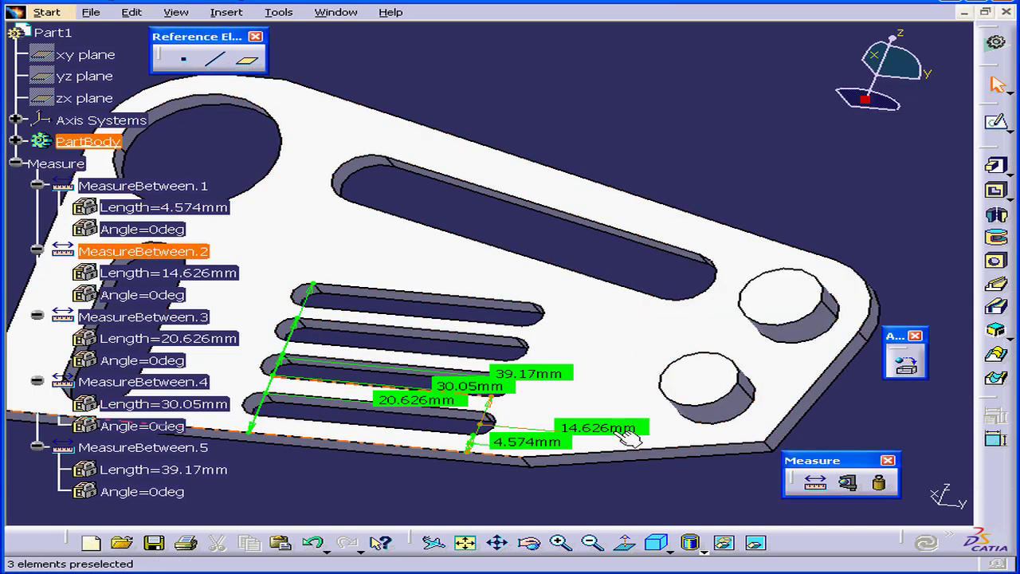
- Undo the kept fan measurements and start a Measure Item session
{"action": "left_click", "coordinate": [599, 428]}
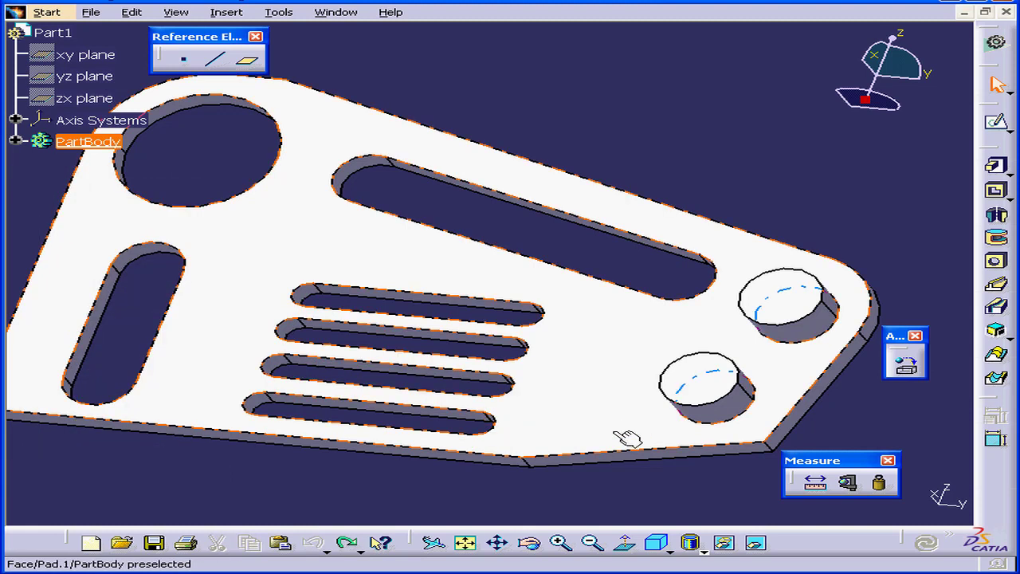
{"action": "left_click", "coordinate": [847, 484]}
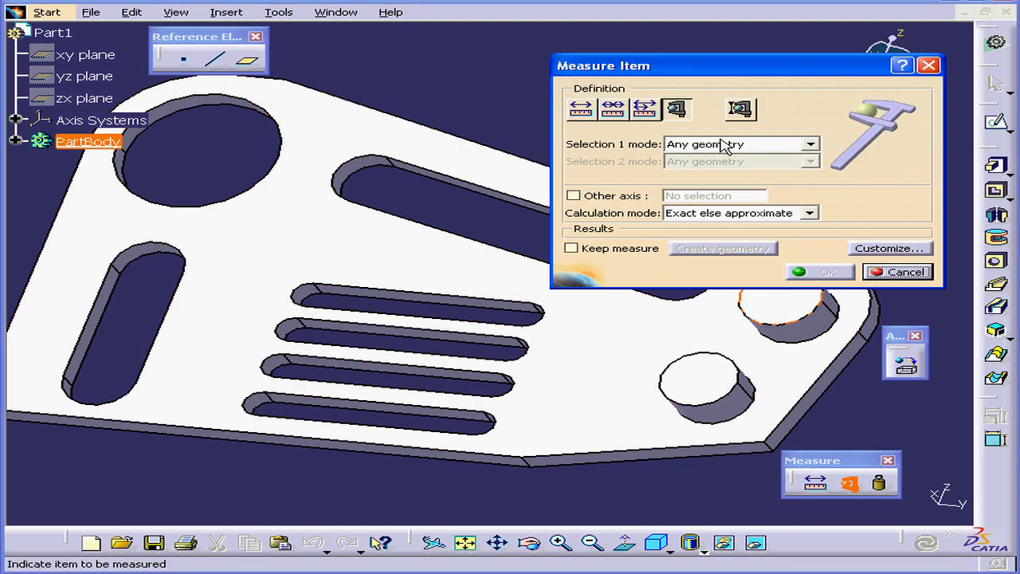
- Measure boss face area 1.541e-004 m², edge radius 7.004 mm and slot edge length 40 mm
{"action": "left_click", "coordinate": [810, 144]}
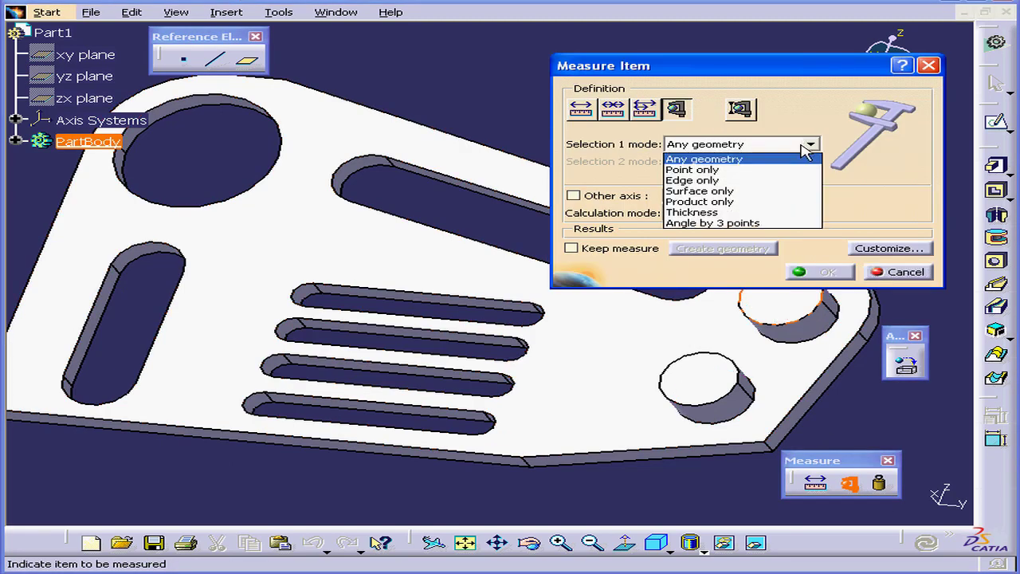
{"action": "mouse_move", "coordinate": [713, 217]}
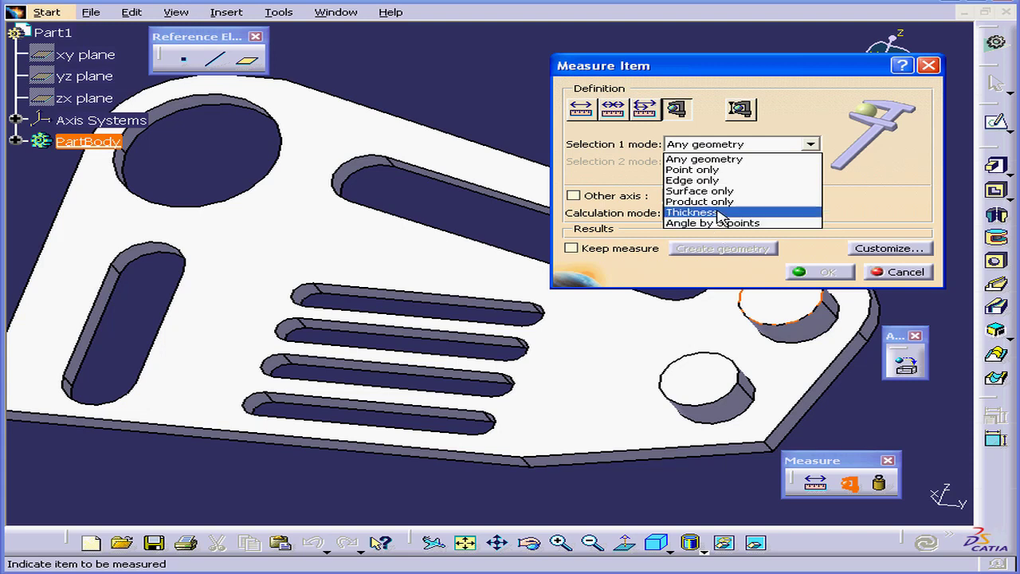
{"action": "mouse_move", "coordinate": [705, 159]}
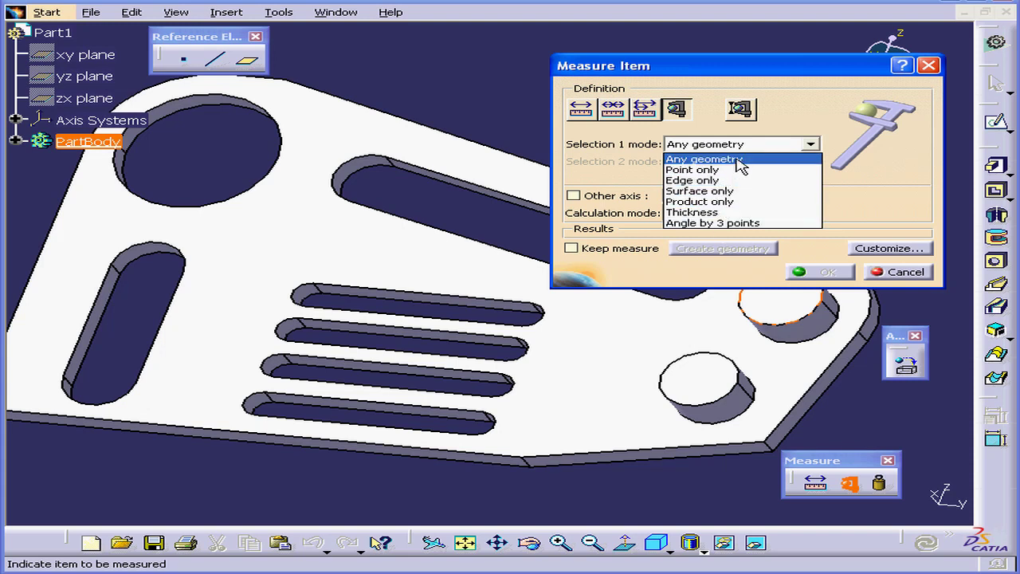
{"action": "left_click", "coordinate": [704, 159]}
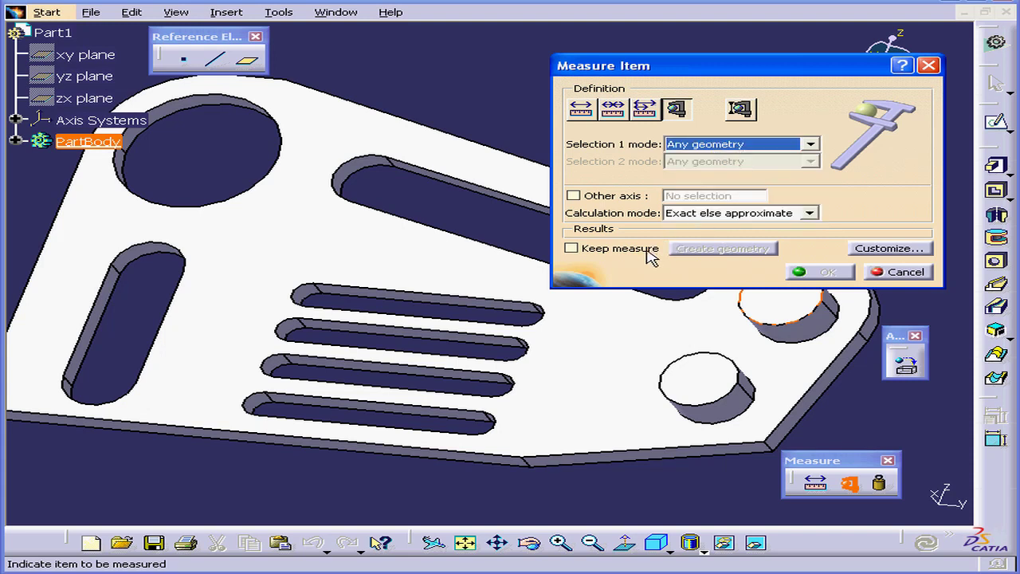
{"action": "mouse_move", "coordinate": [721, 394]}
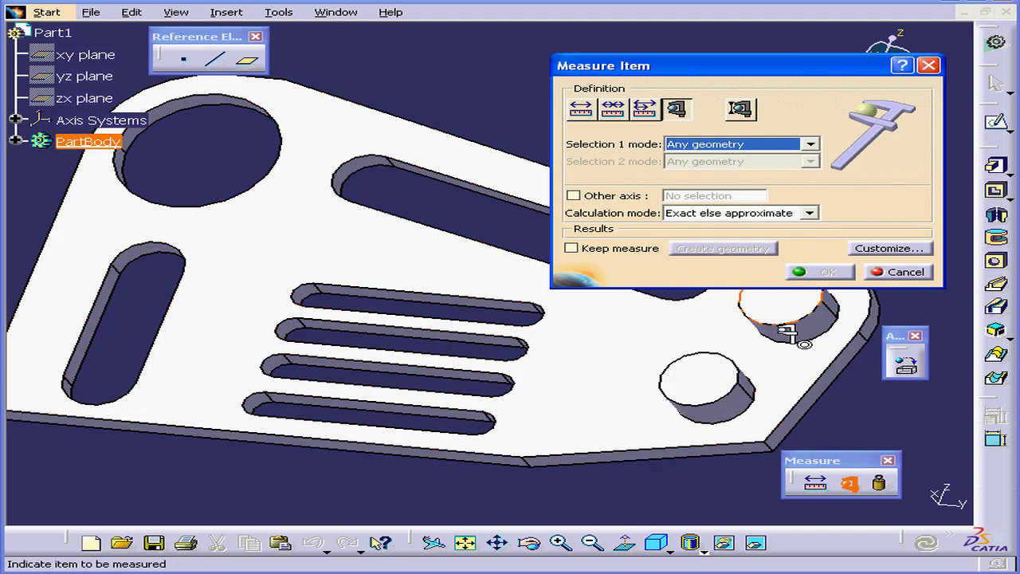
{"action": "mouse_move", "coordinate": [701, 383]}
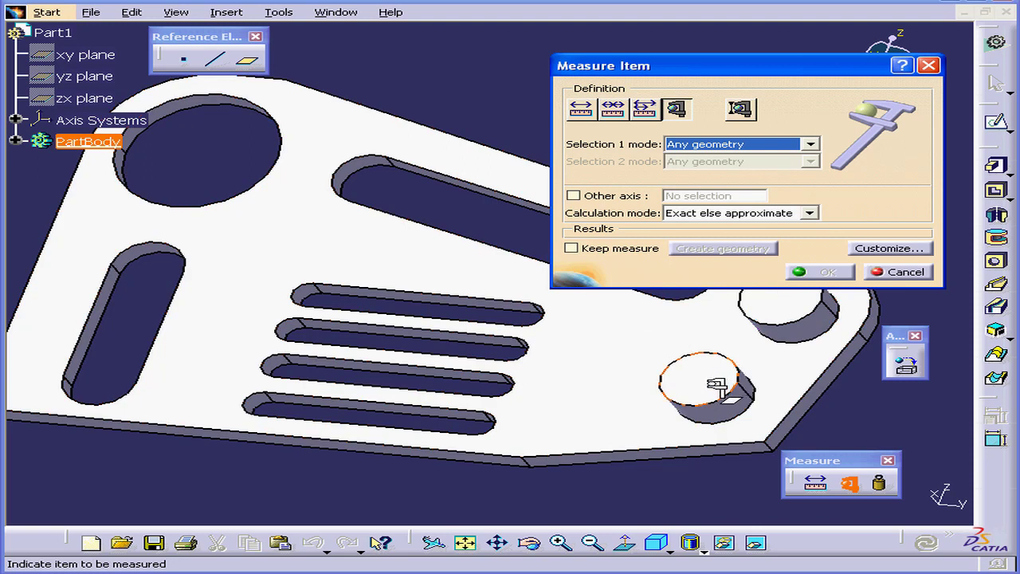
{"action": "mouse_move", "coordinate": [709, 386]}
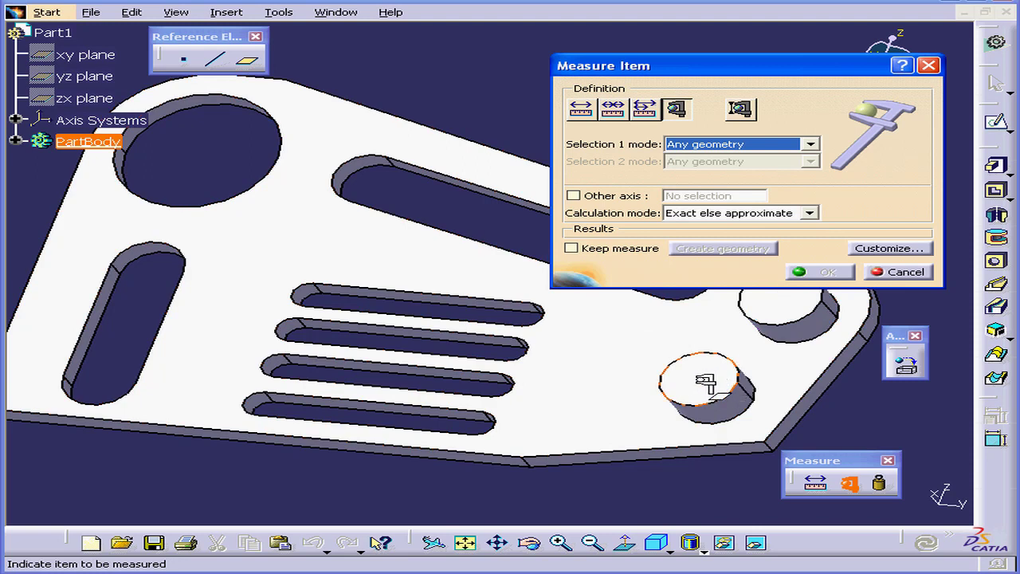
{"action": "left_click", "coordinate": [705, 387]}
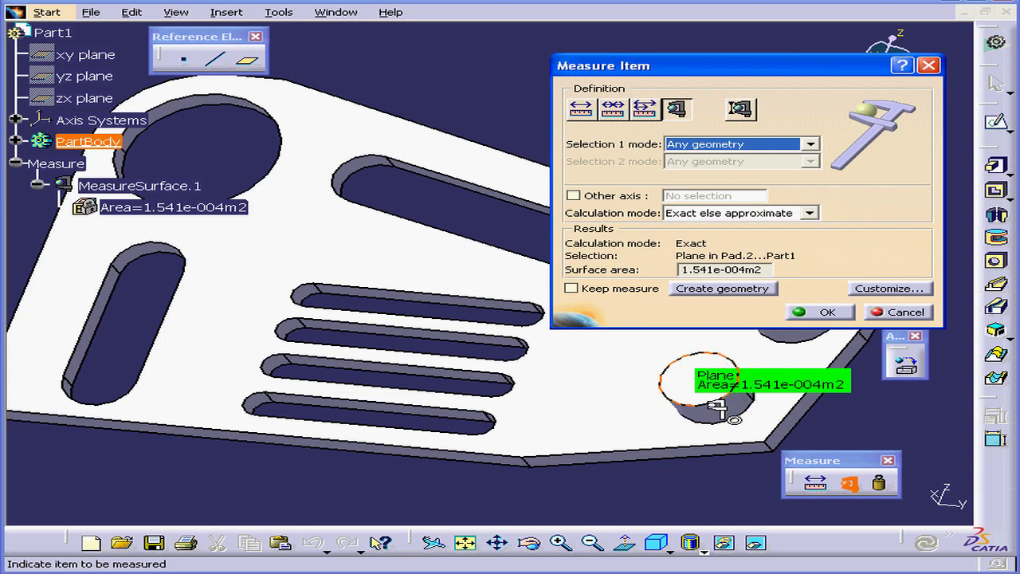
{"action": "left_click", "coordinate": [698, 375]}
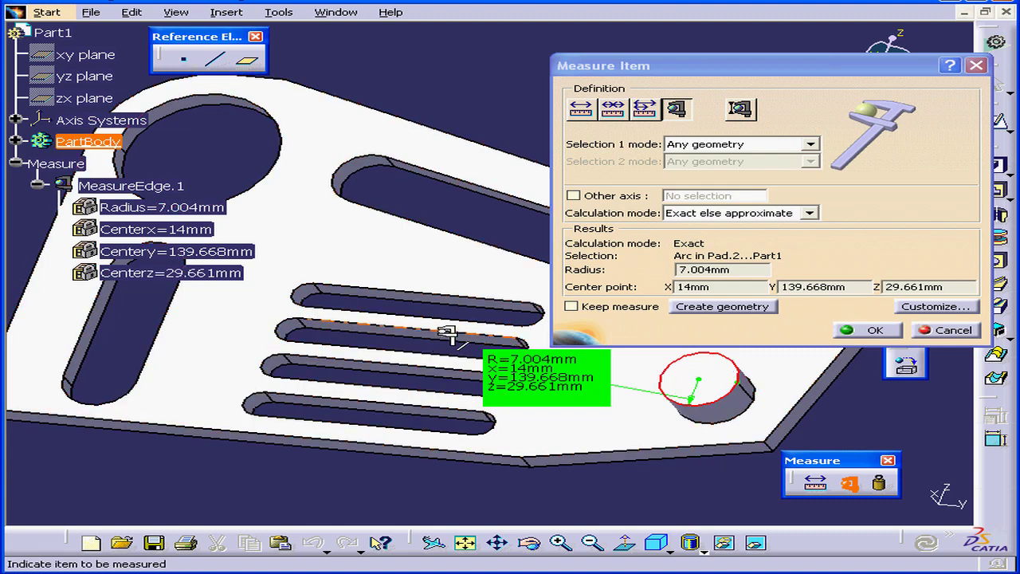
{"action": "left_click", "coordinate": [407, 323]}
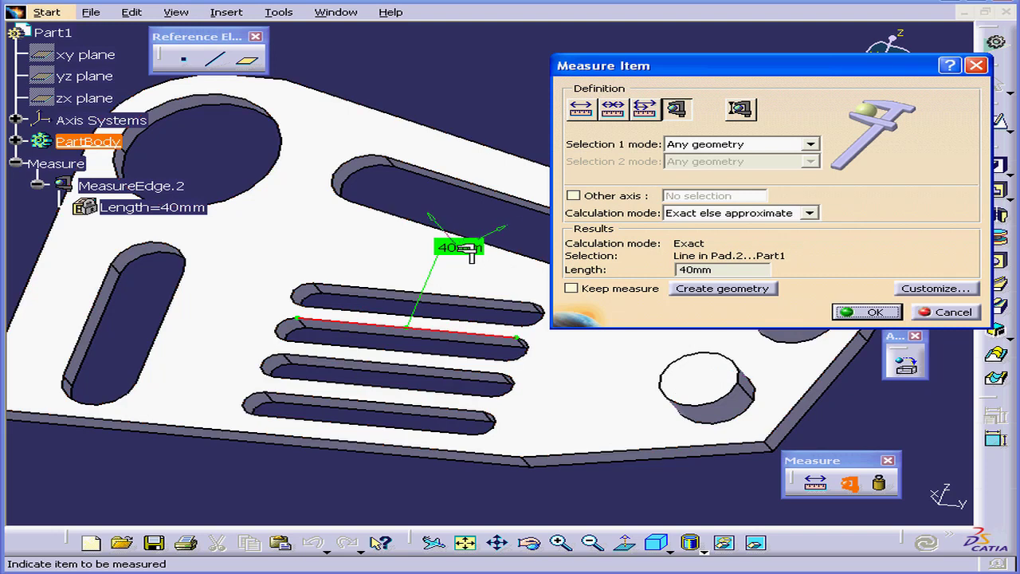
{"action": "mouse_move", "coordinate": [789, 339]}
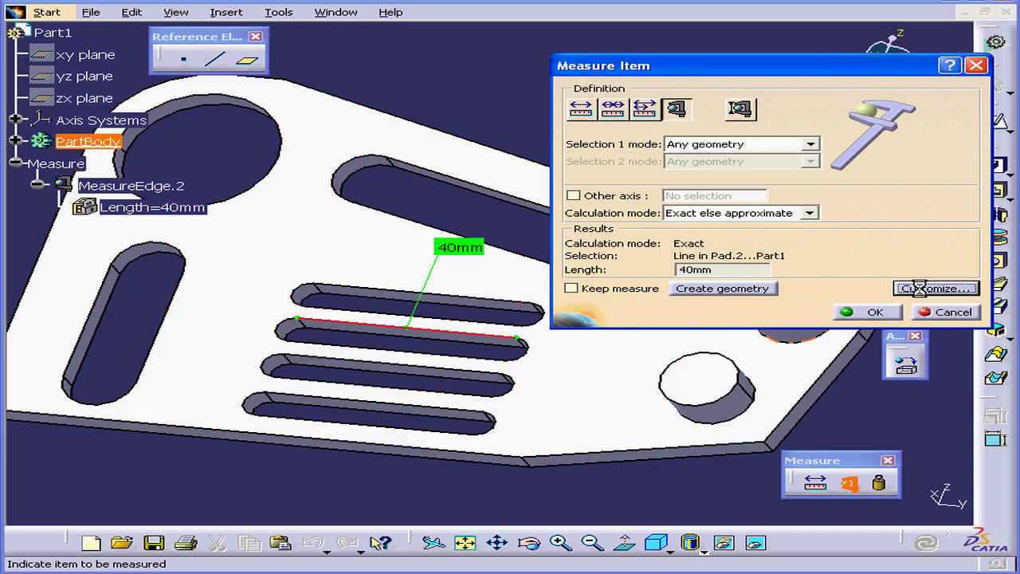
{"action": "left_click", "coordinate": [935, 287]}
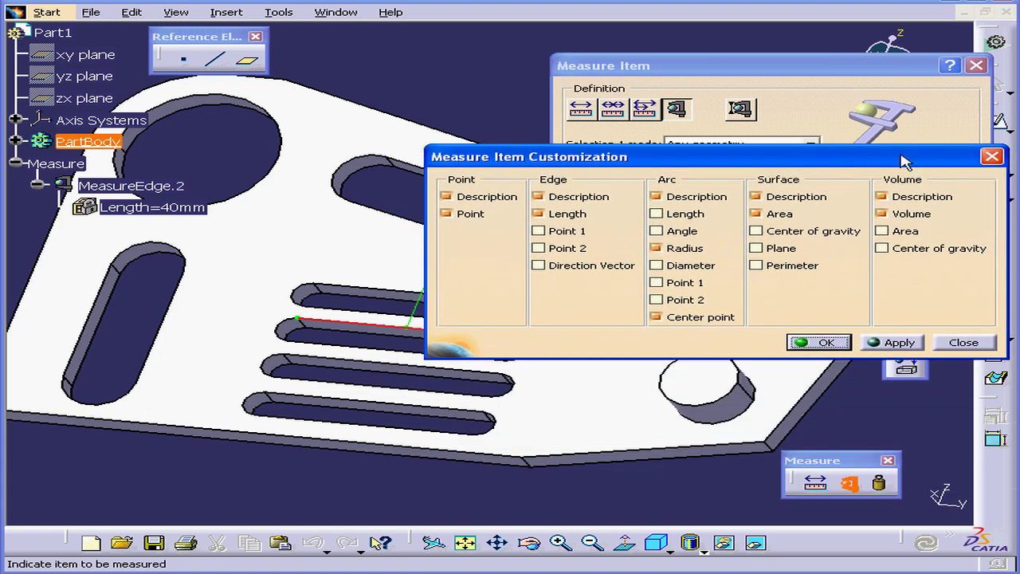
{"action": "mouse_move", "coordinate": [488, 227]}
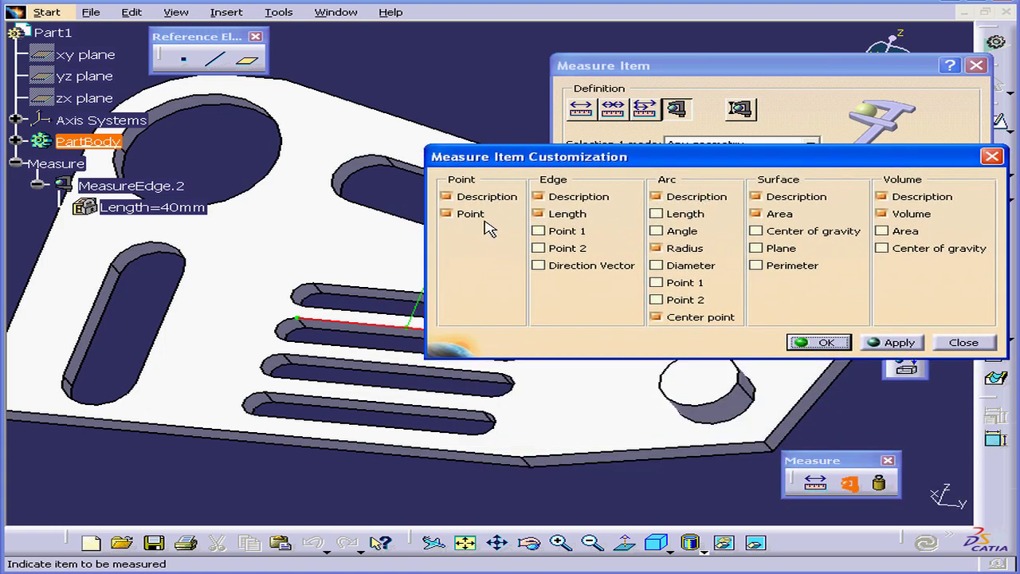
{"action": "mouse_move", "coordinate": [508, 211]}
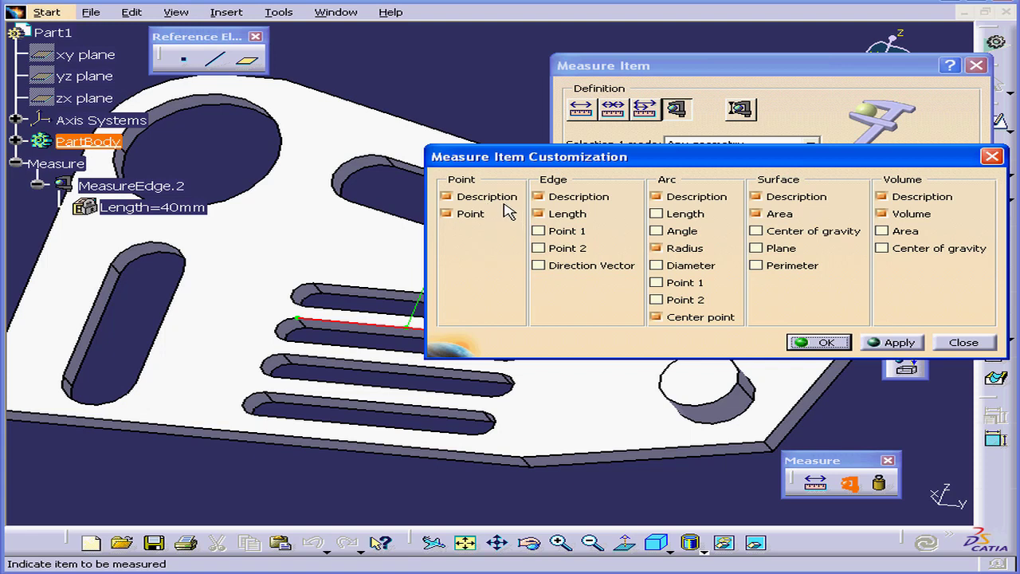
{"action": "mouse_move", "coordinate": [494, 206]}
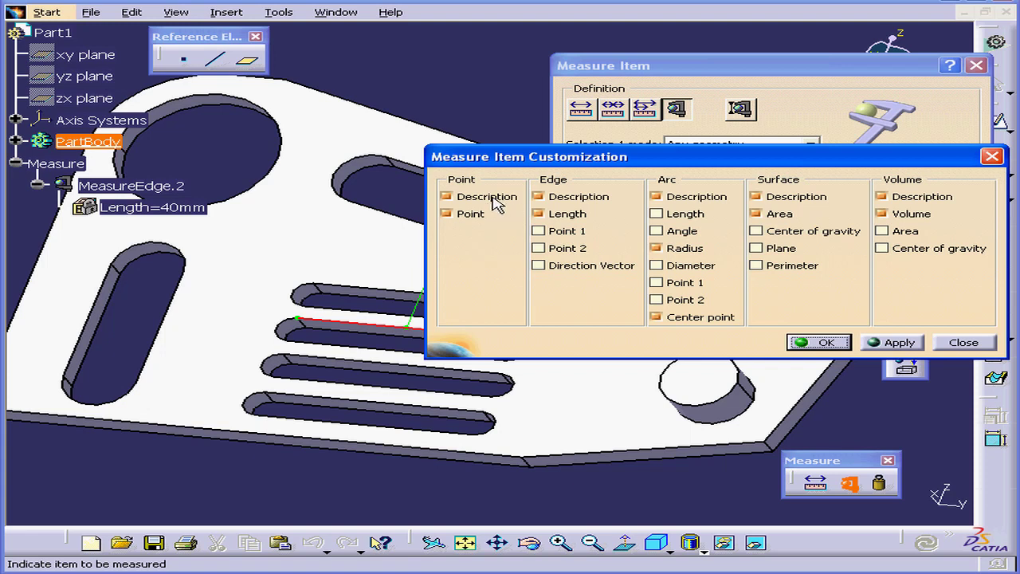
{"action": "mouse_move", "coordinate": [877, 189]}
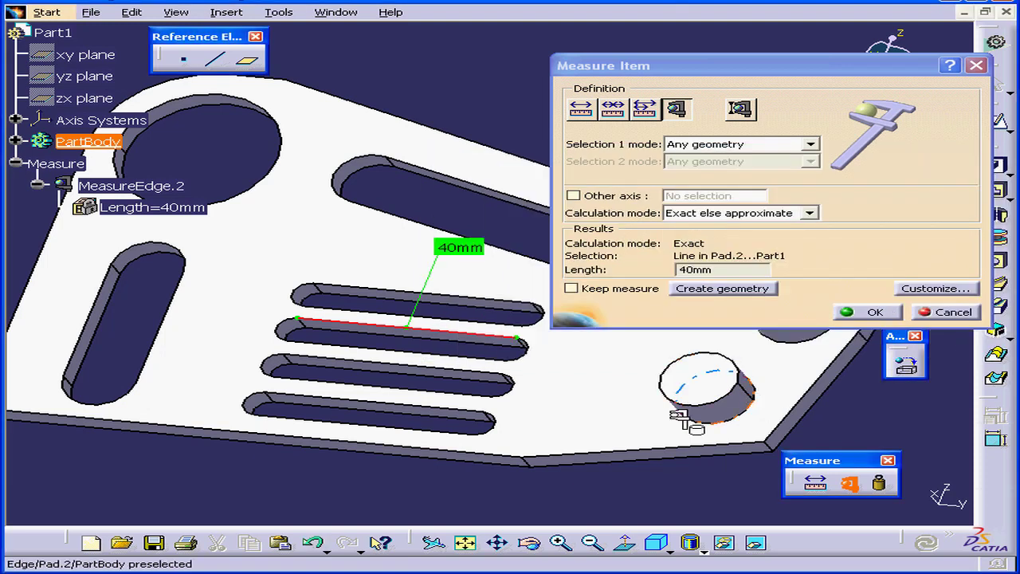
- Limit Measure Item's Selection 1 mode to points only
{"action": "left_click", "coordinate": [810, 144]}
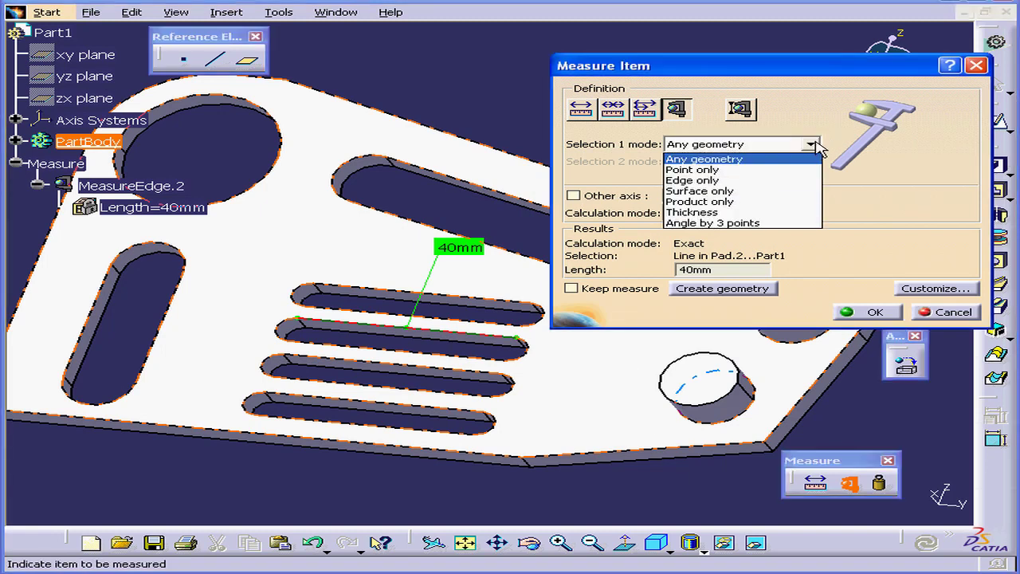
{"action": "left_click", "coordinate": [691, 169]}
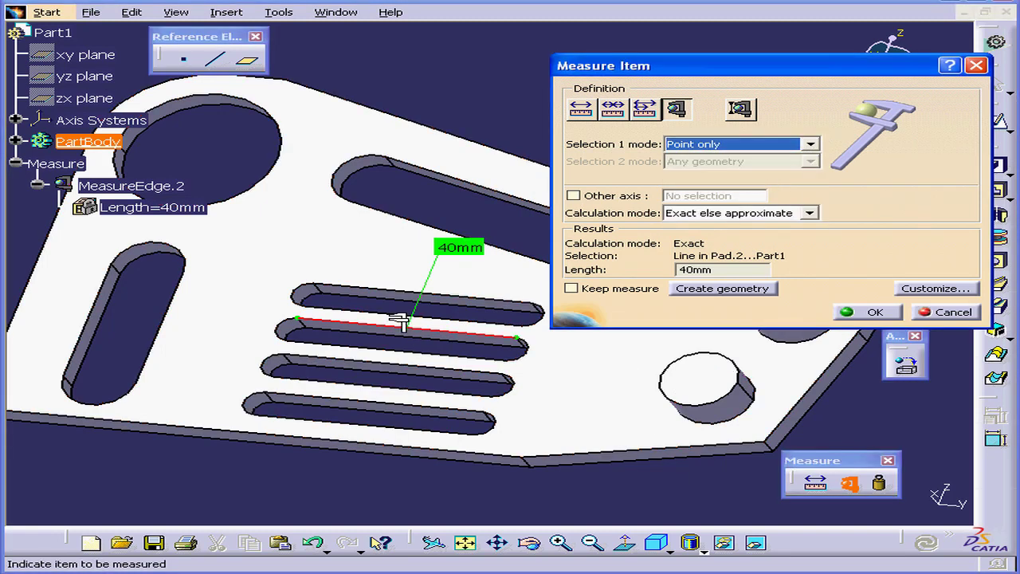
{"action": "mouse_move", "coordinate": [327, 282]}
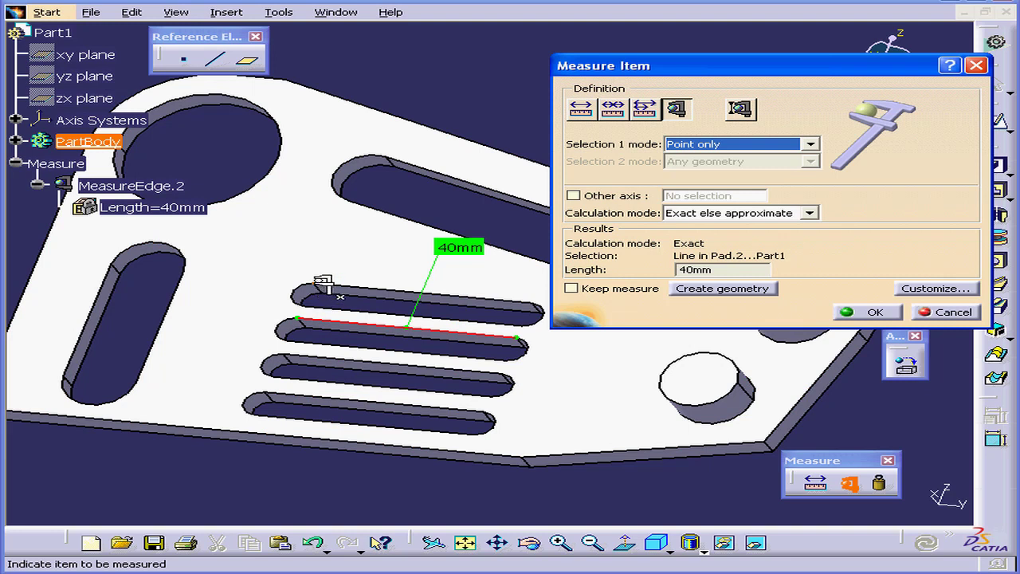
{"action": "mouse_move", "coordinate": [294, 359]}
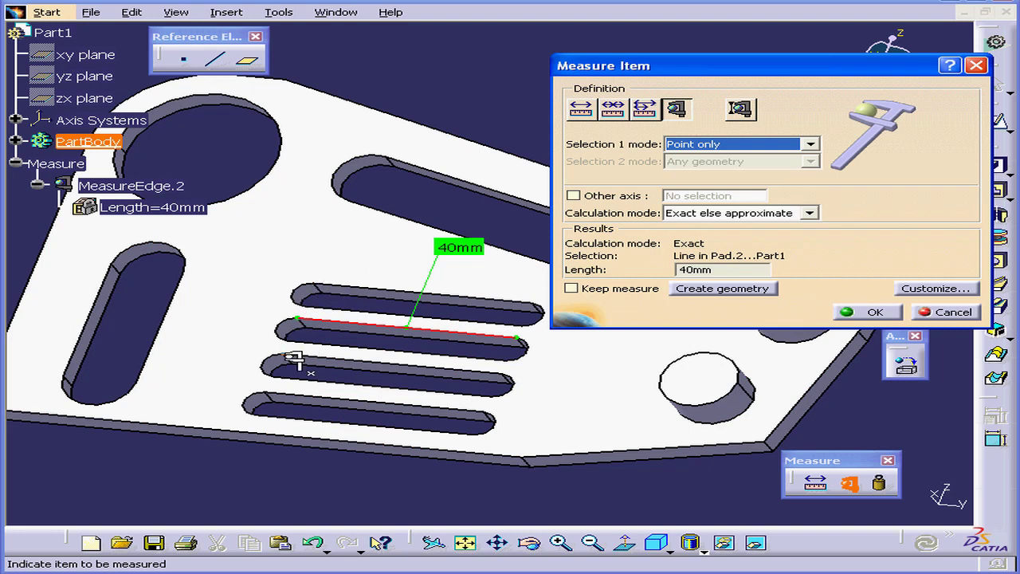
{"action": "mouse_move", "coordinate": [323, 363]}
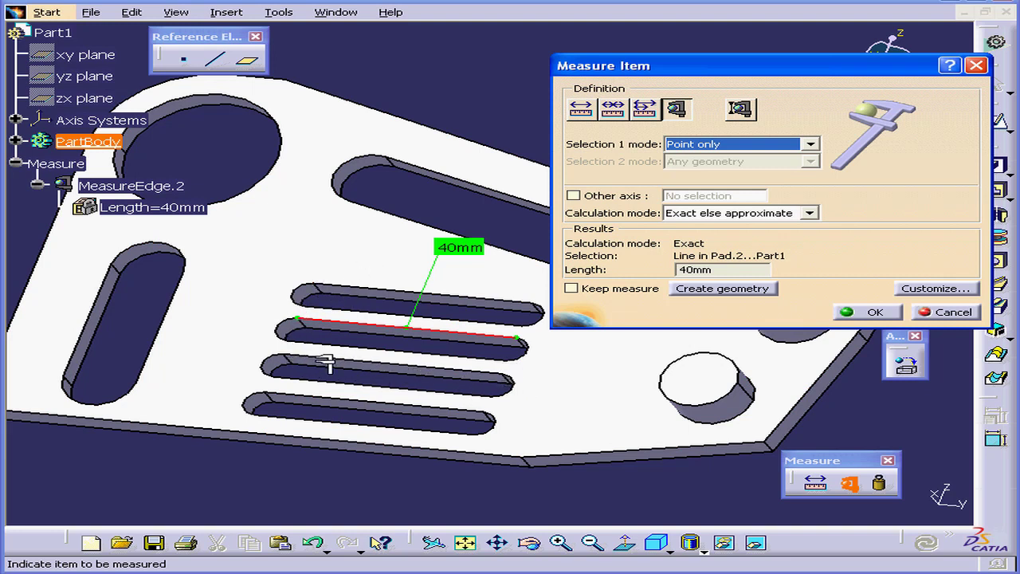
{"action": "mouse_move", "coordinate": [290, 358]}
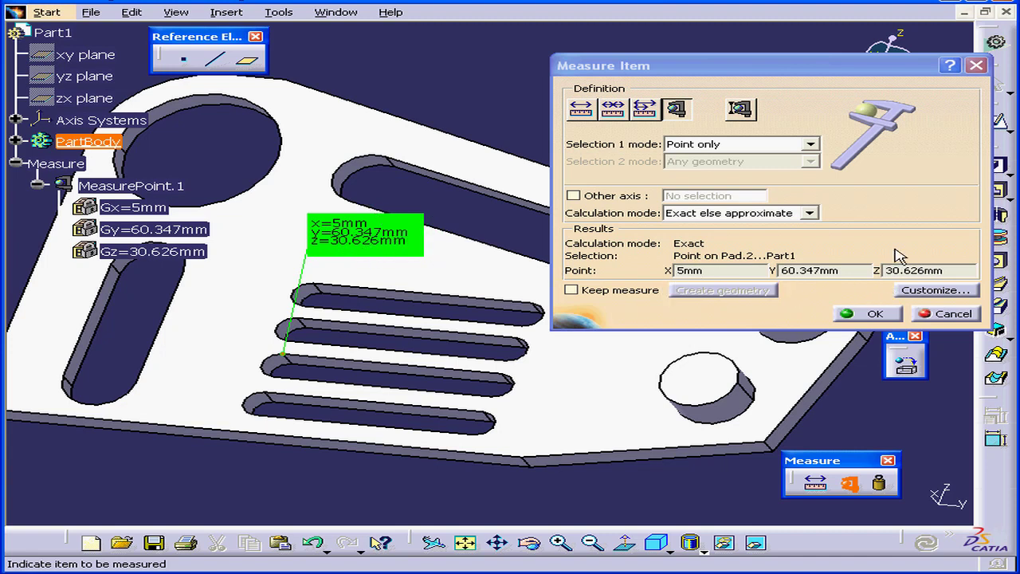
{"action": "mouse_move", "coordinate": [747, 268]}
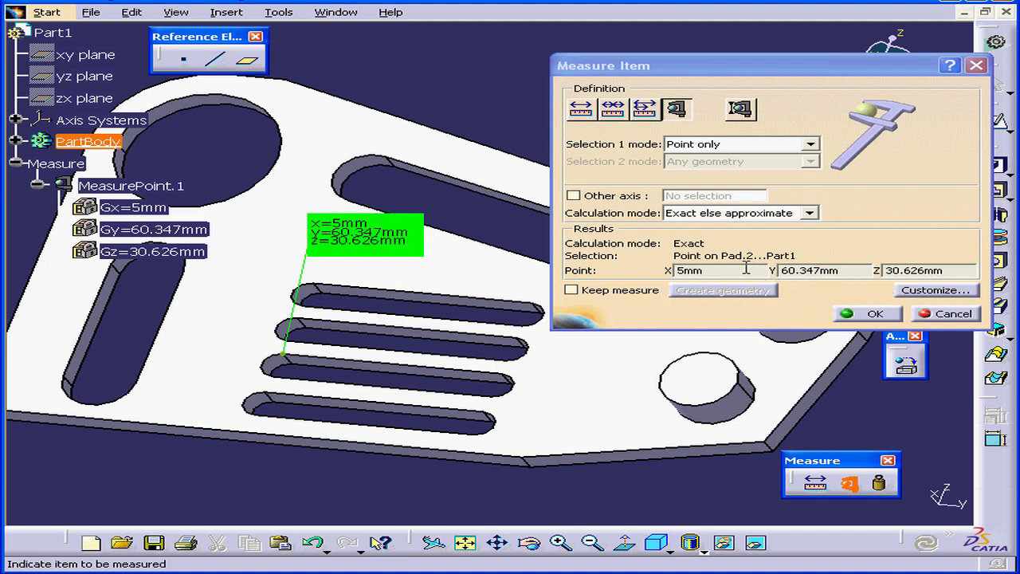
- Switch to Thickness mode and measure the round boss at 14 mm
{"action": "left_click", "coordinate": [739, 109]}
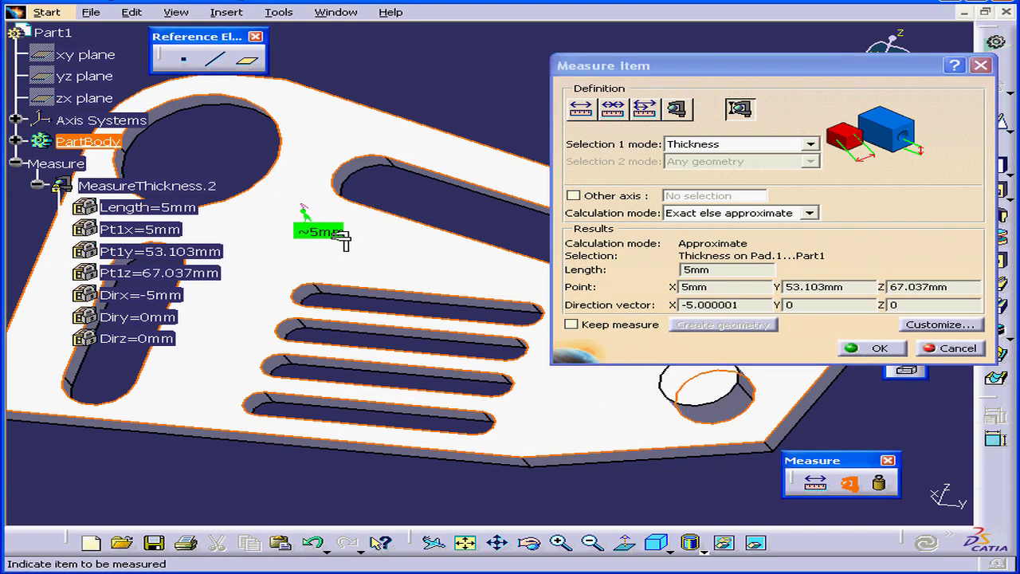
{"action": "left_click", "coordinate": [702, 394]}
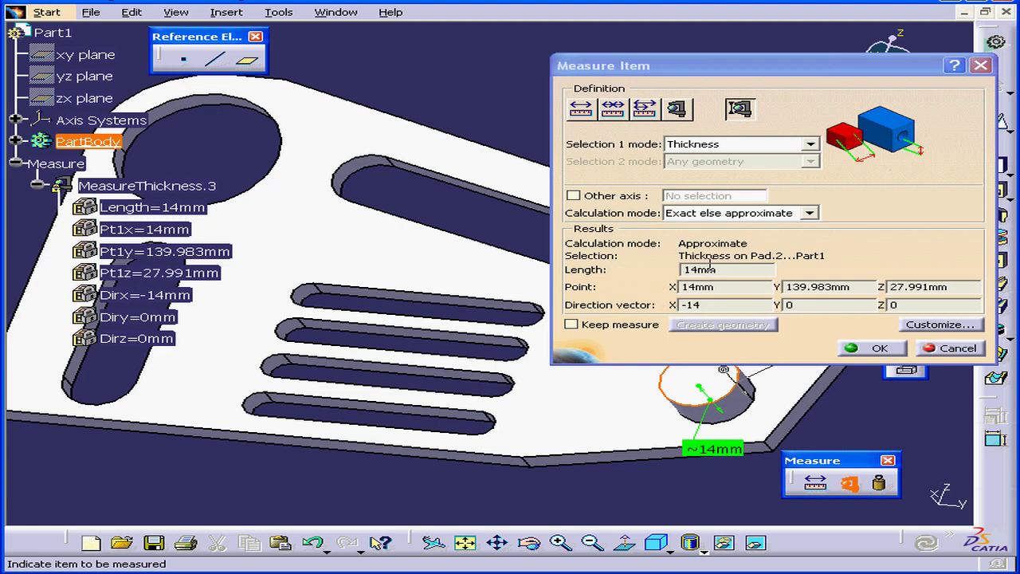
{"action": "mouse_move", "coordinate": [676, 319]}
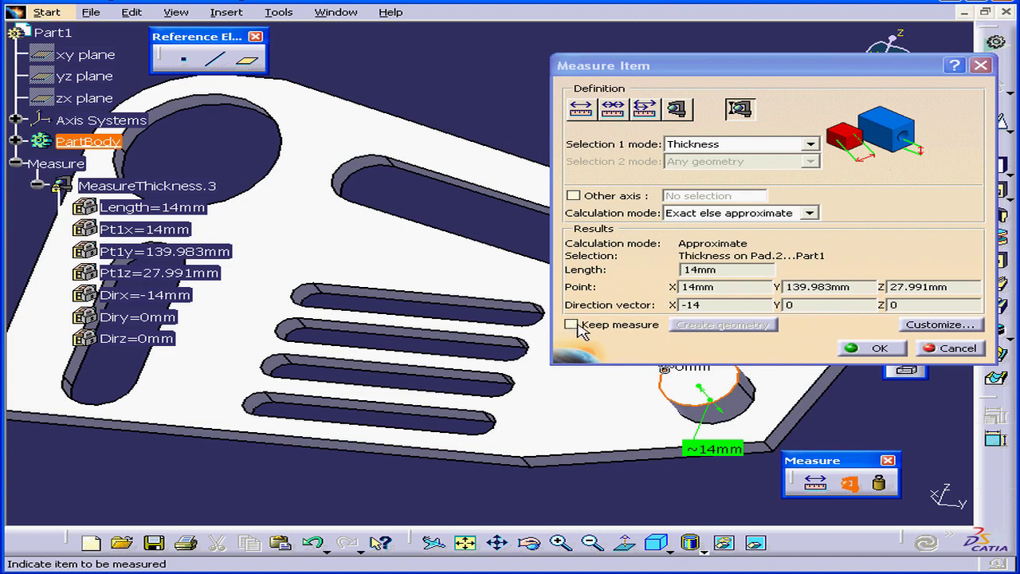
- Cancel the thickness measurement and start Measure Inertia
{"action": "left_click", "coordinate": [879, 348]}
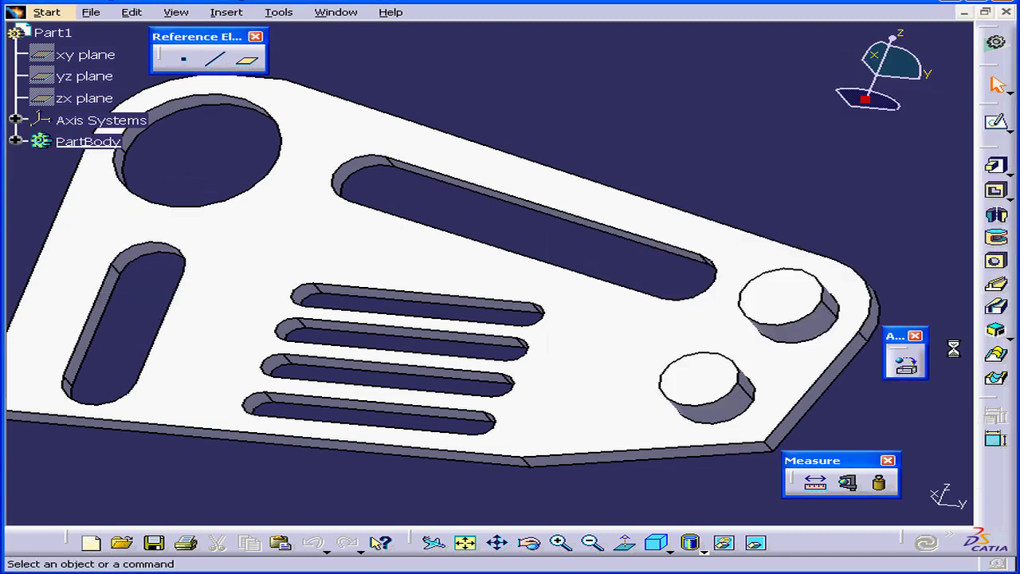
{"action": "mouse_move", "coordinate": [880, 484]}
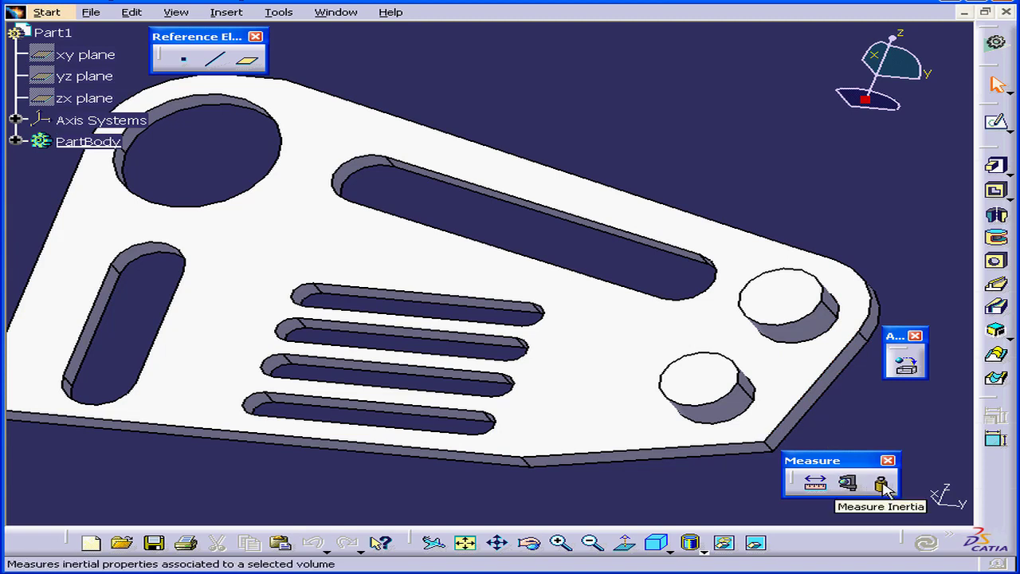
{"action": "left_click", "coordinate": [880, 482]}
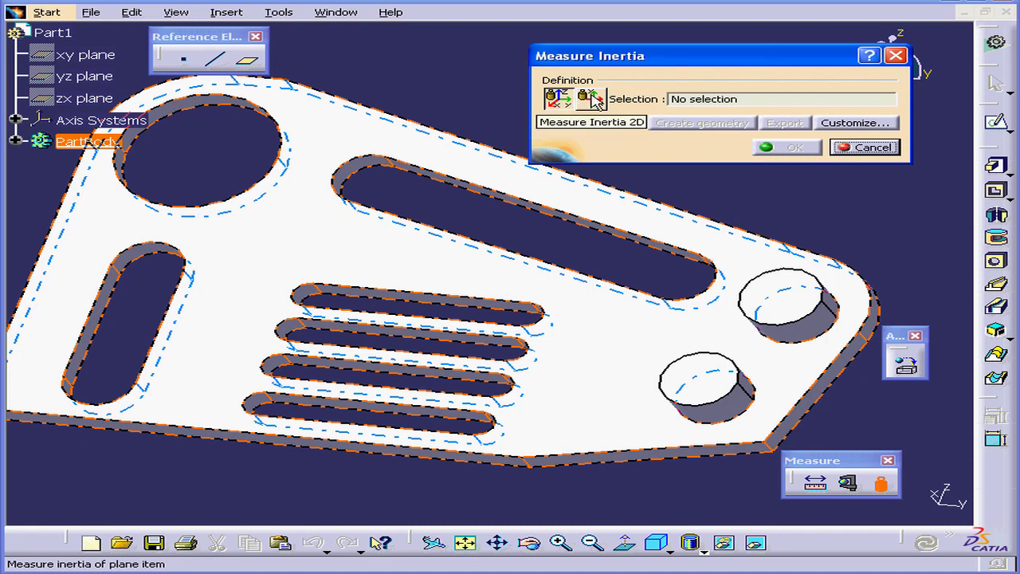
- Take a 2D inertia measurement of the plate face (0.007 m² area), then cancel it
{"action": "left_click", "coordinate": [591, 122]}
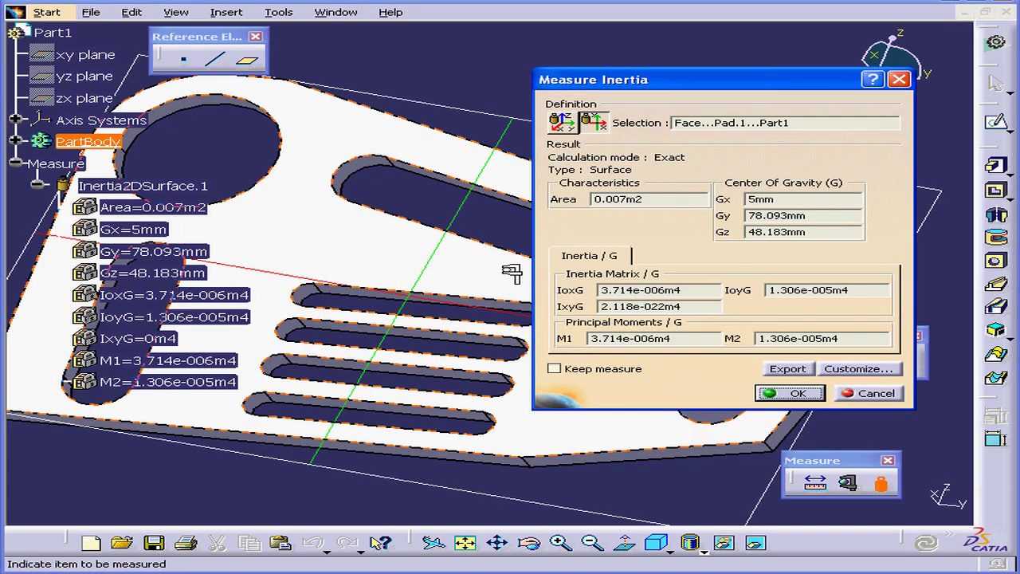
{"action": "mouse_move", "coordinate": [704, 202]}
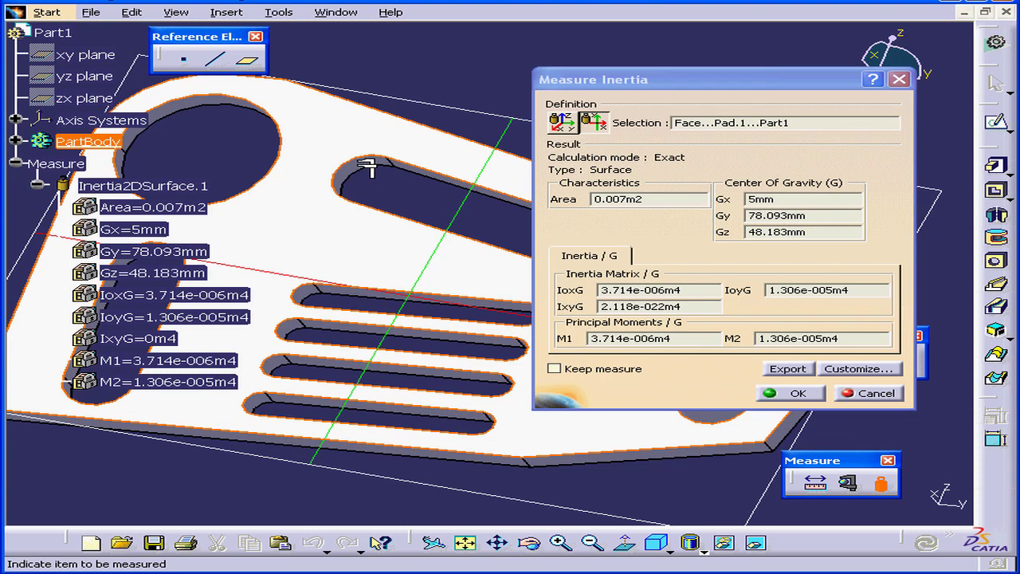
{"action": "mouse_move", "coordinate": [889, 402]}
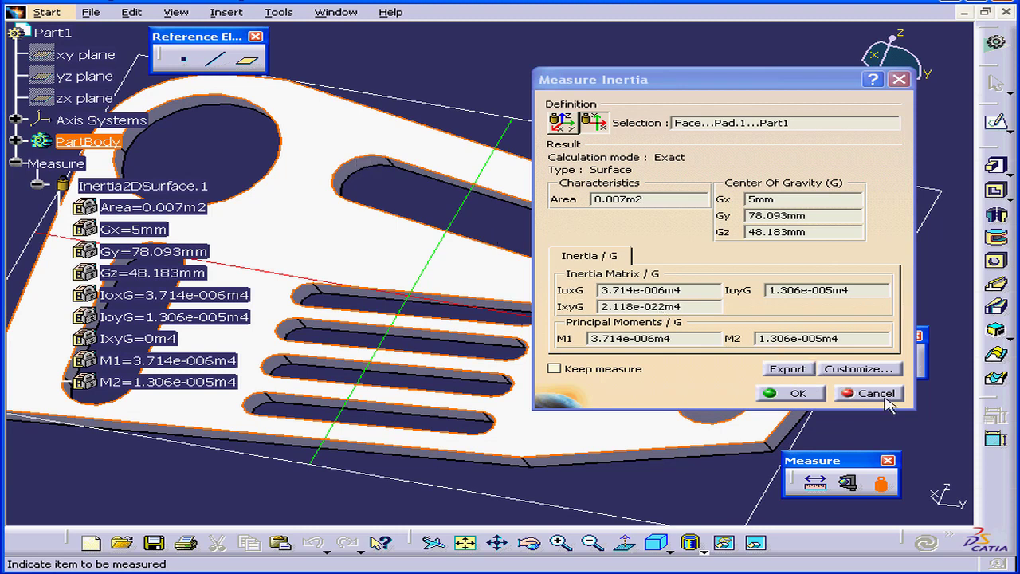
{"action": "left_click", "coordinate": [868, 393]}
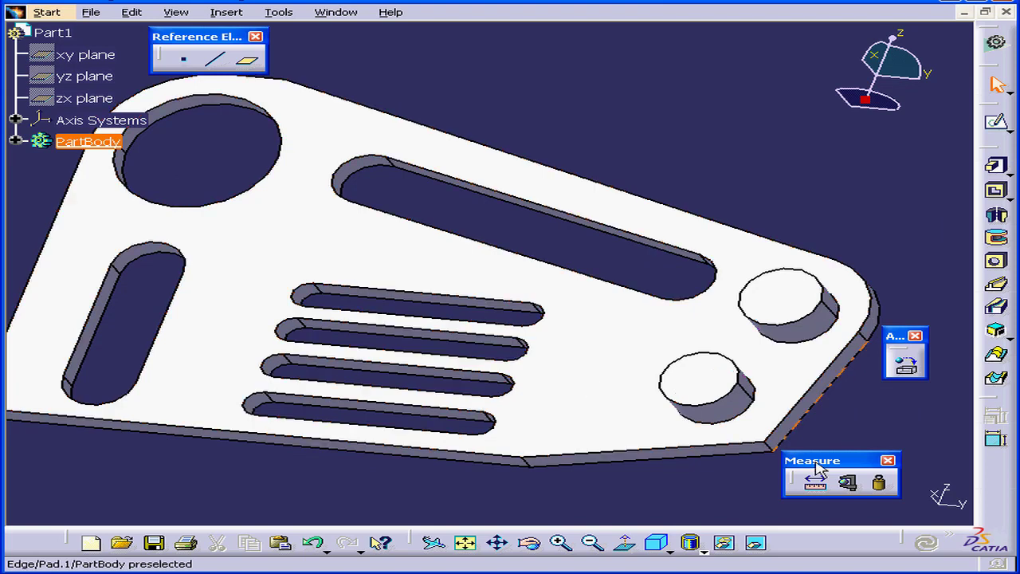
- Measure the PartBody volume (4.111e-005 m³) with Measure Item, then cancel
{"action": "left_click", "coordinate": [814, 481]}
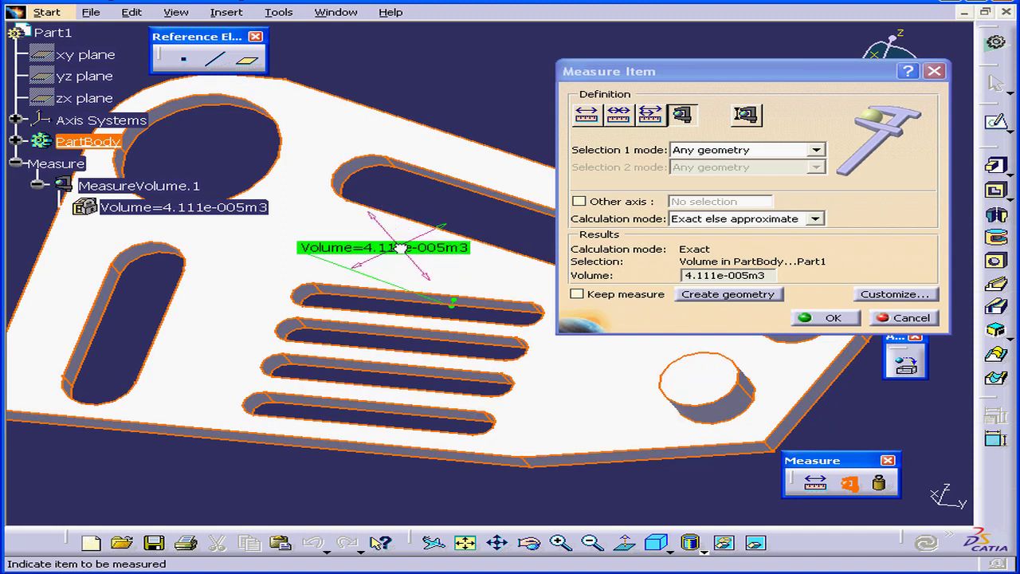
{"action": "left_click", "coordinate": [910, 317]}
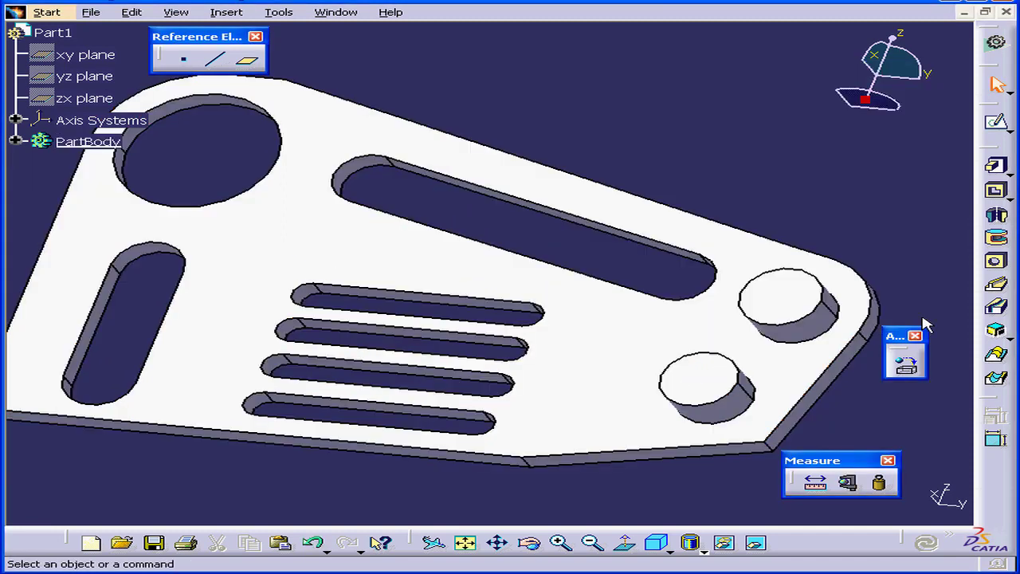